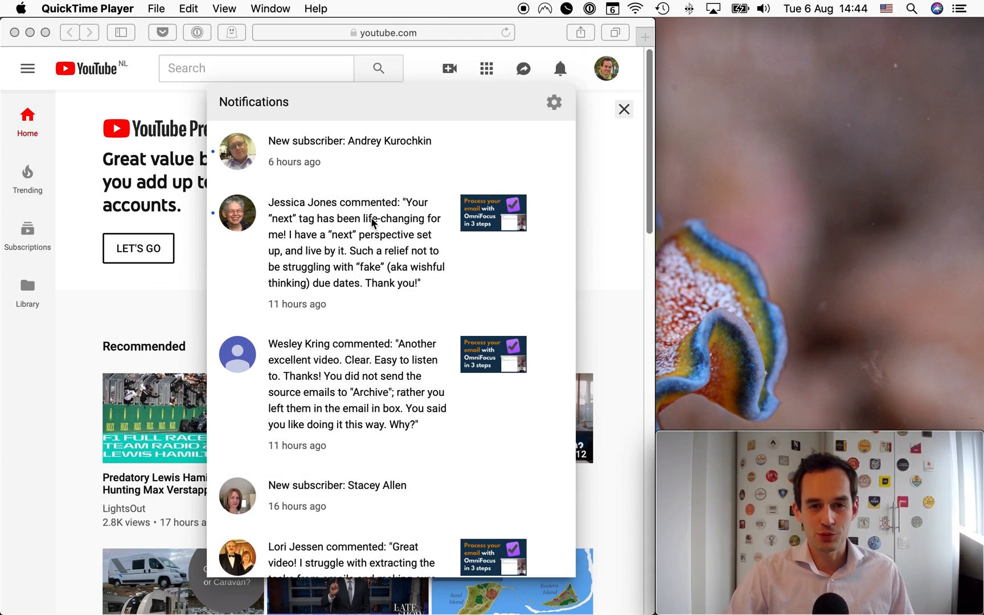
{"action": "mouse_move", "coordinate": [471, 225]}
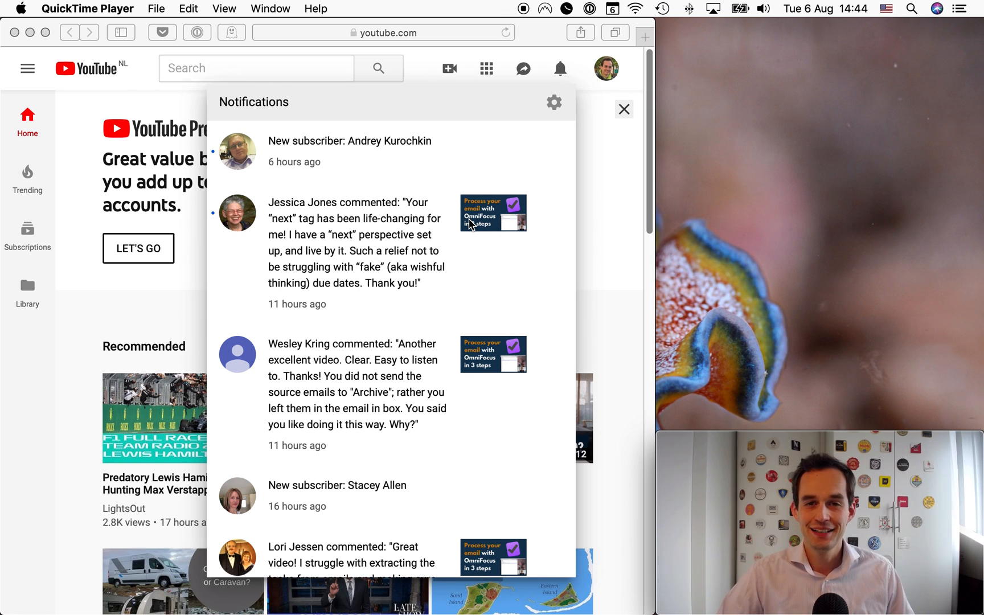
{"action": "mouse_move", "coordinate": [371, 215]}
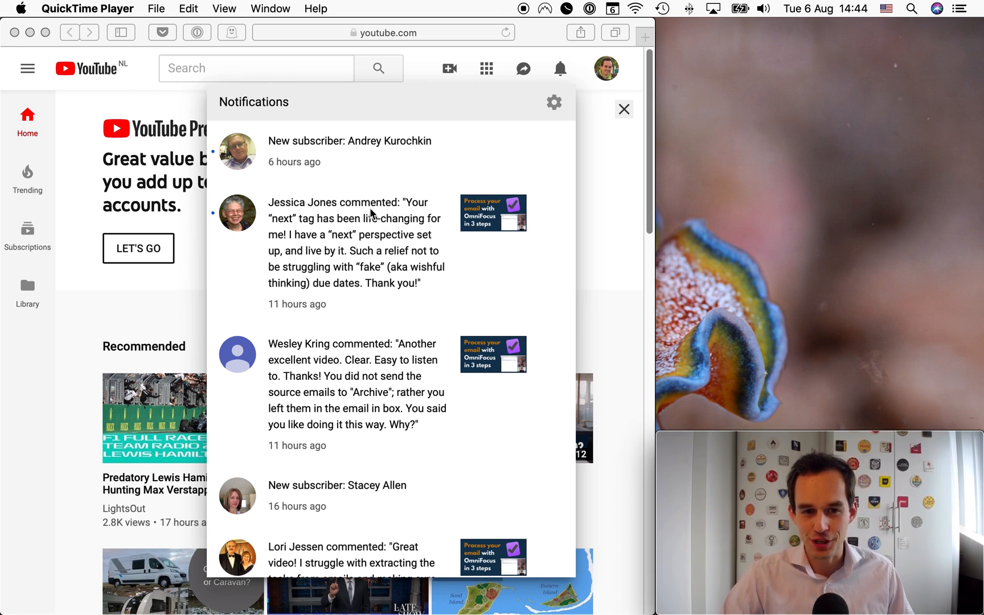
{"action": "mouse_move", "coordinate": [426, 227]}
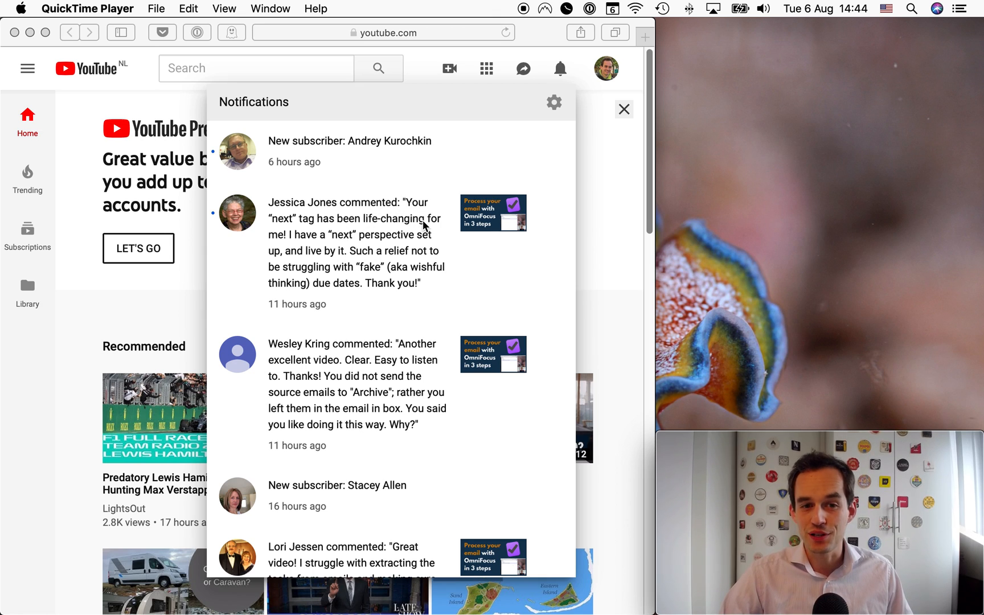
{"action": "mouse_move", "coordinate": [290, 274]}
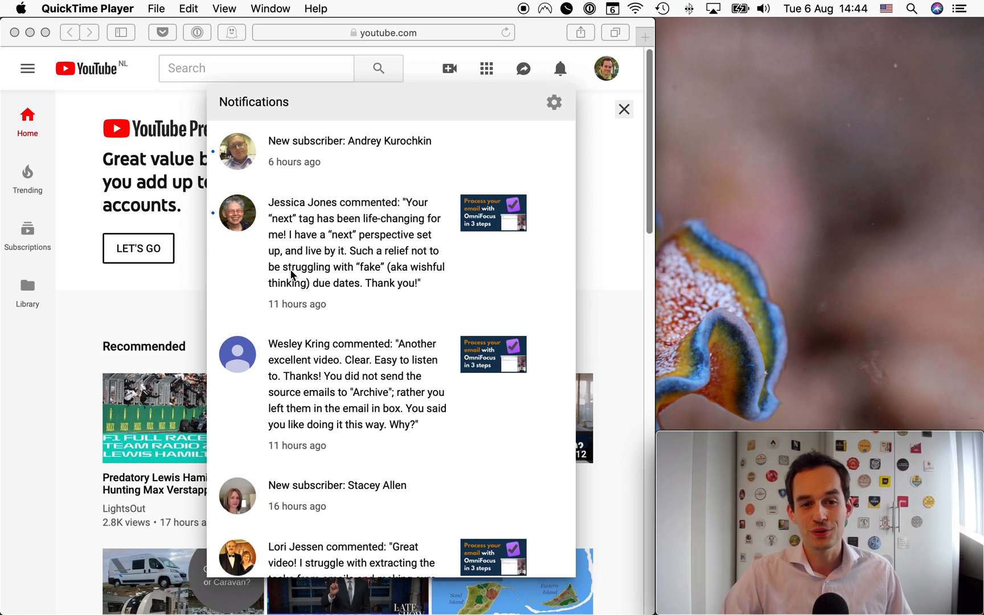
{"action": "mouse_move", "coordinate": [385, 284]}
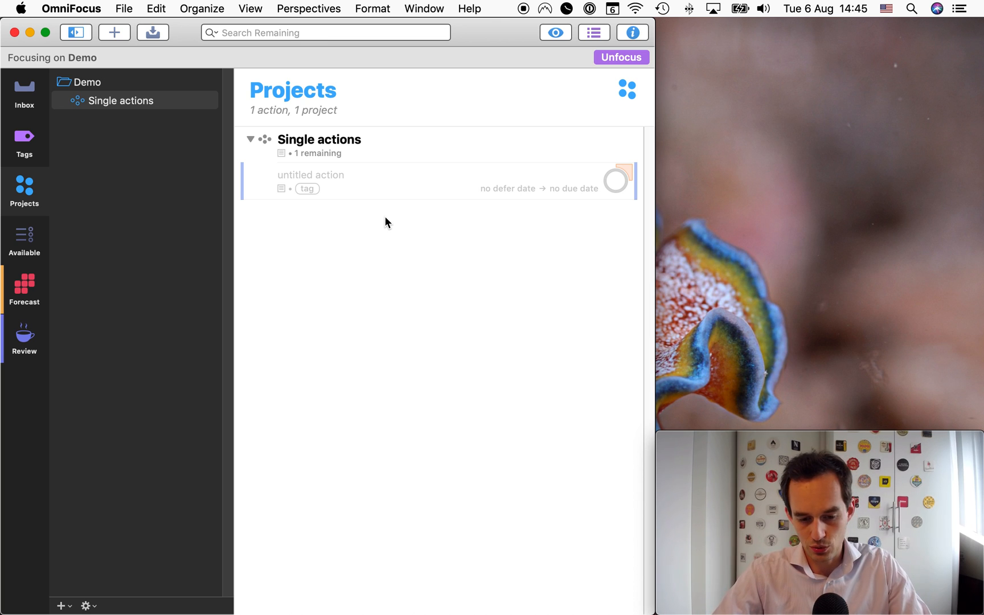
- Name the new Single actions item 'Clean up my desk' and defer it until today
{"action": "type", "text": "Clean up"}
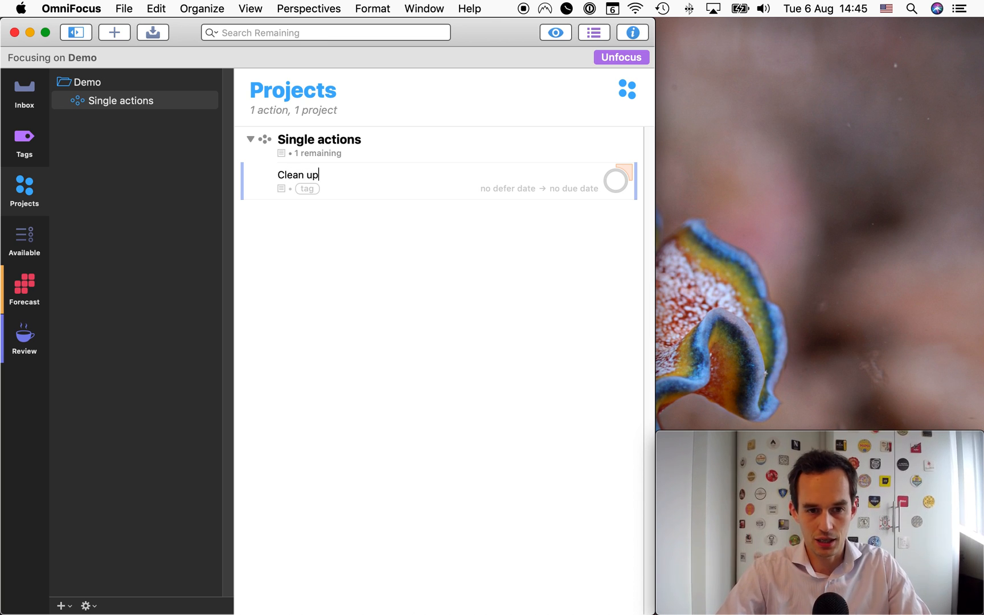
{"action": "type", "text": "my desk"}
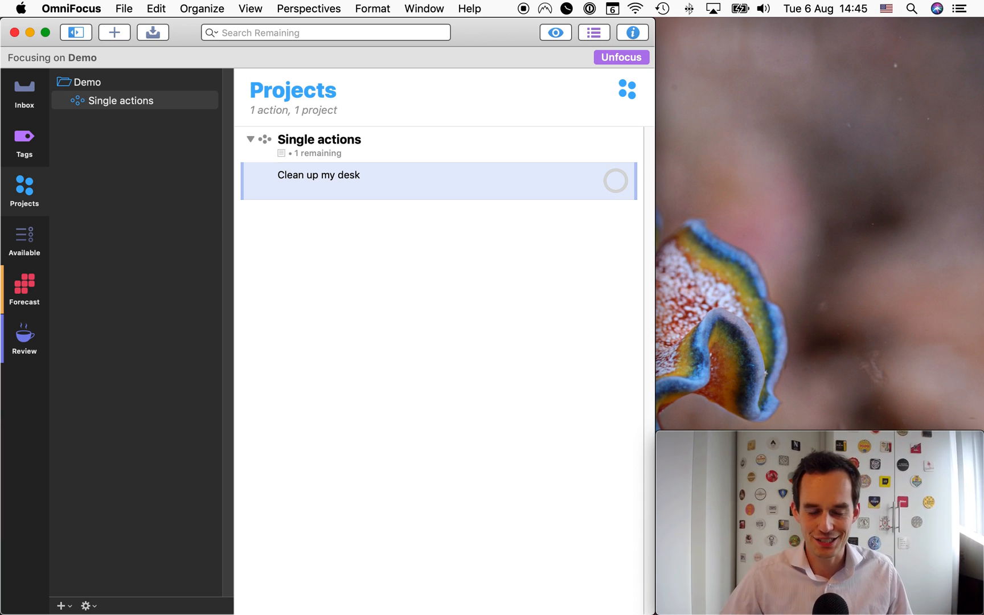
{"action": "left_click", "coordinate": [374, 227]}
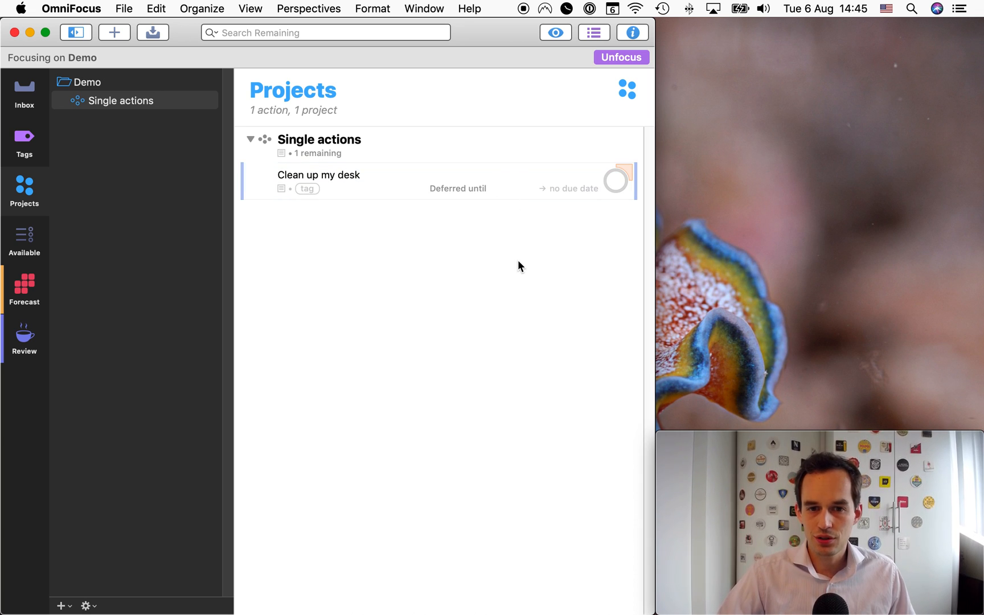
{"action": "left_click", "coordinate": [458, 188]}
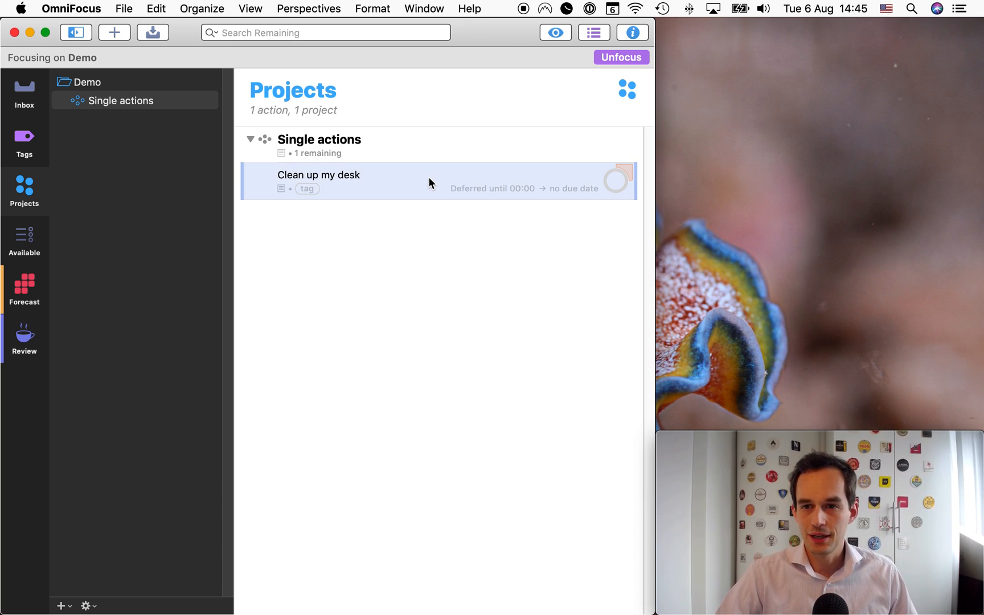
{"action": "mouse_move", "coordinate": [519, 148]}
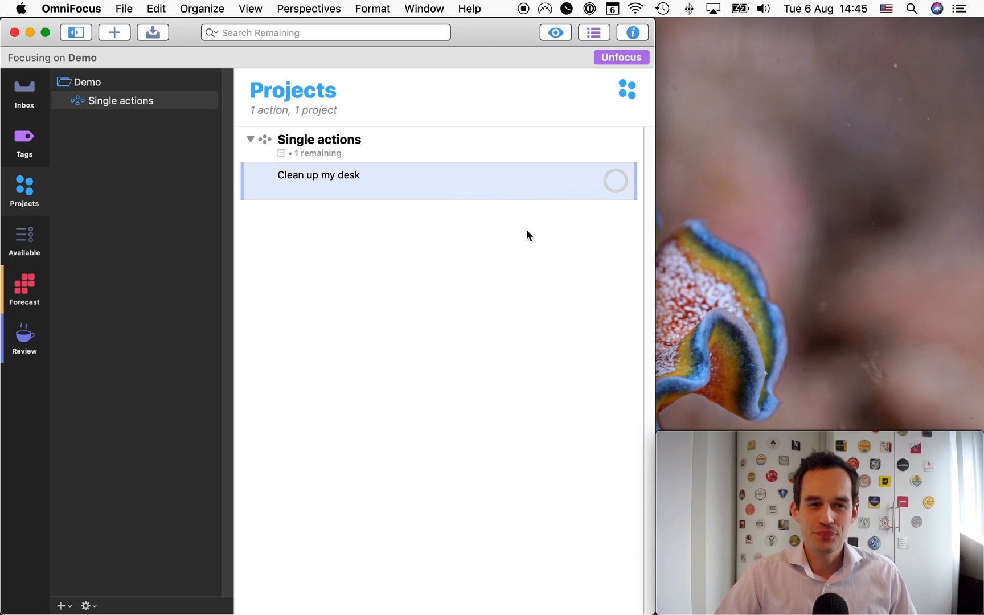
{"action": "mouse_move", "coordinate": [56, 284]}
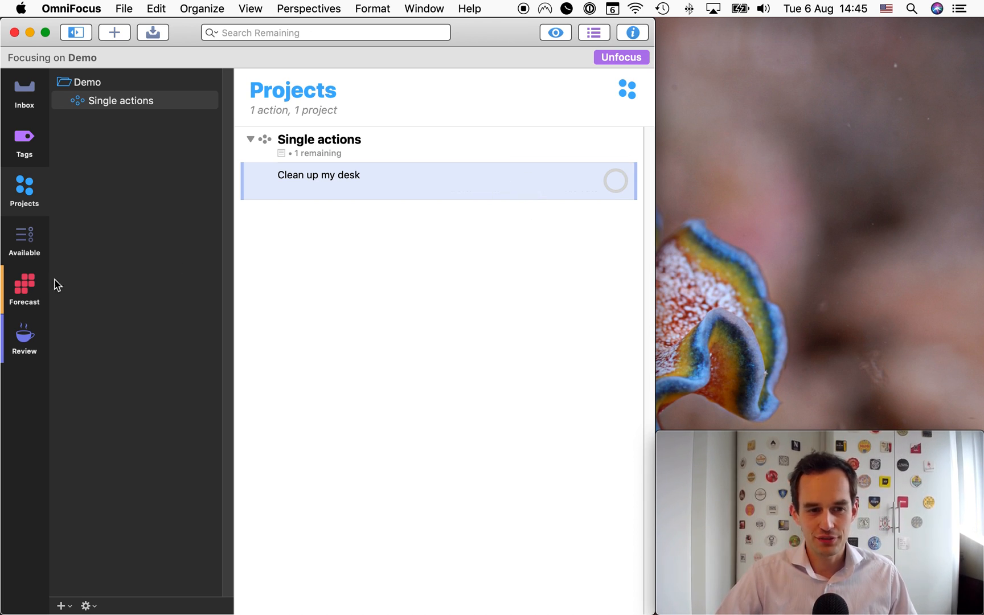
- Change the desk cleanup defer date to yesterday and check it drops from Forecast's today
{"action": "left_click", "coordinate": [24, 289]}
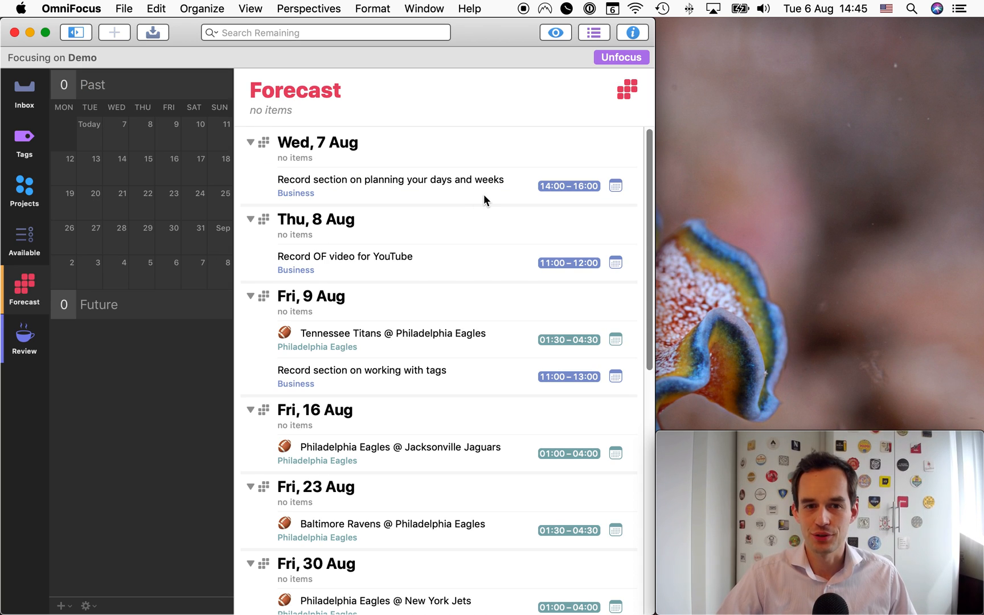
{"action": "mouse_move", "coordinate": [524, 197]}
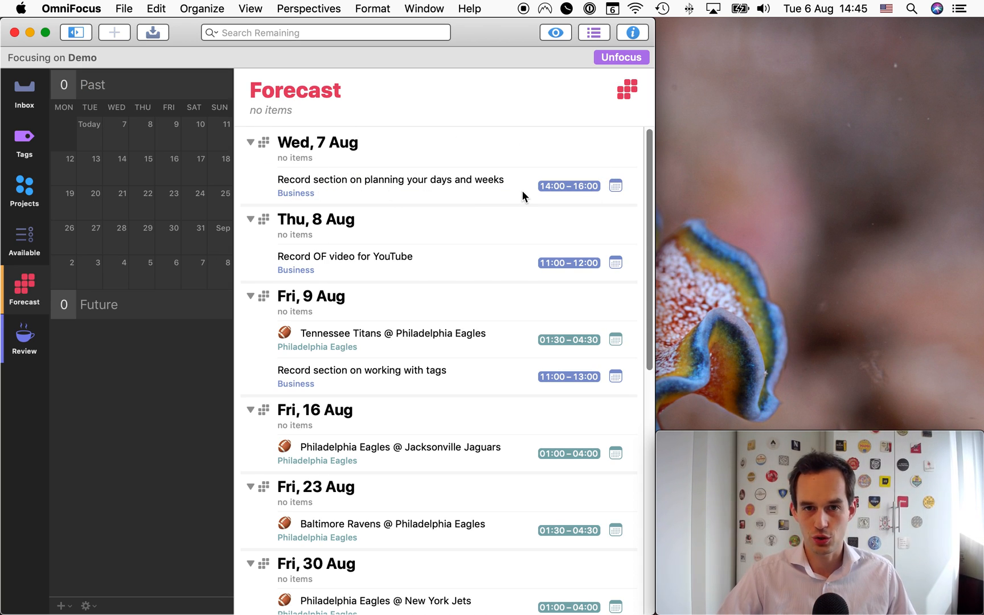
{"action": "left_click", "coordinate": [554, 32]}
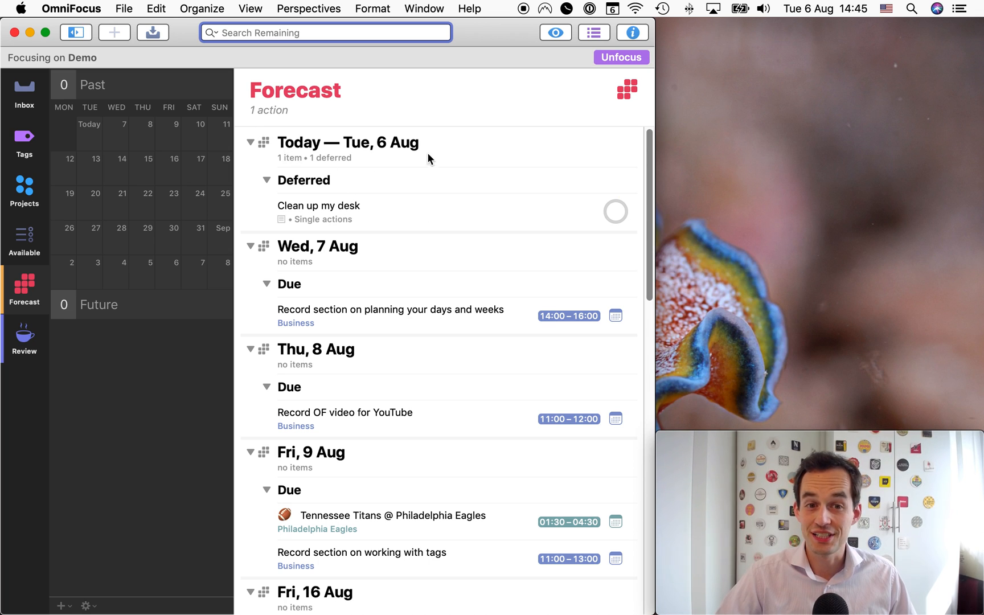
{"action": "left_click", "coordinate": [24, 189]}
{"action": "type", "text": "Yes"}
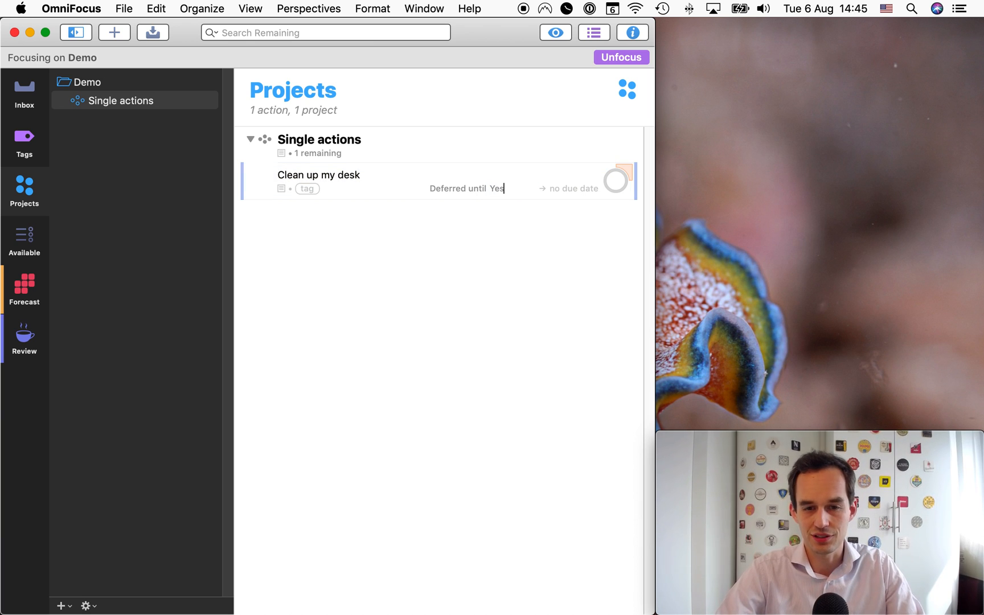
{"action": "type", "text": "terday"}
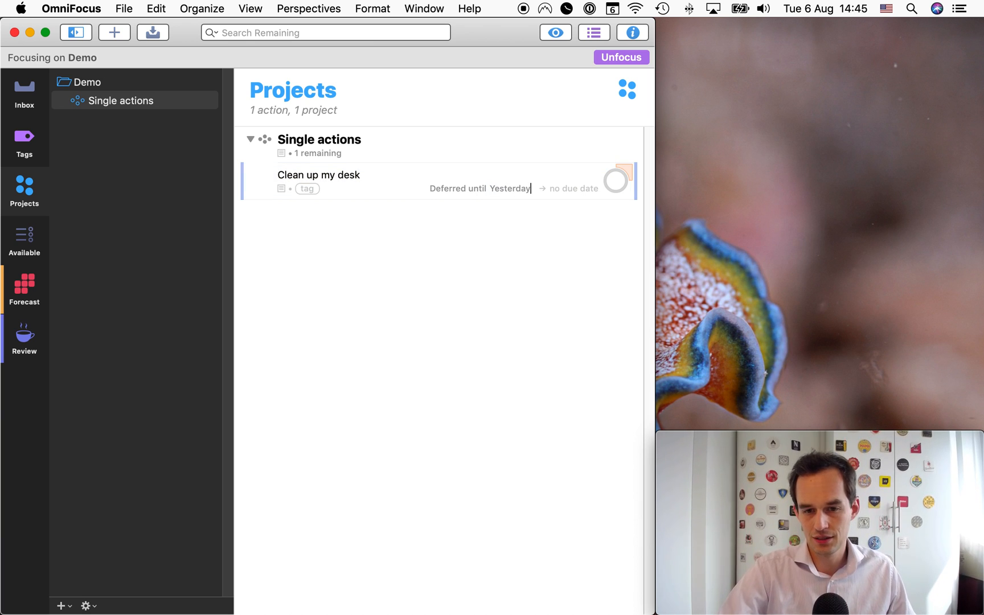
{"action": "left_click", "coordinate": [24, 289]}
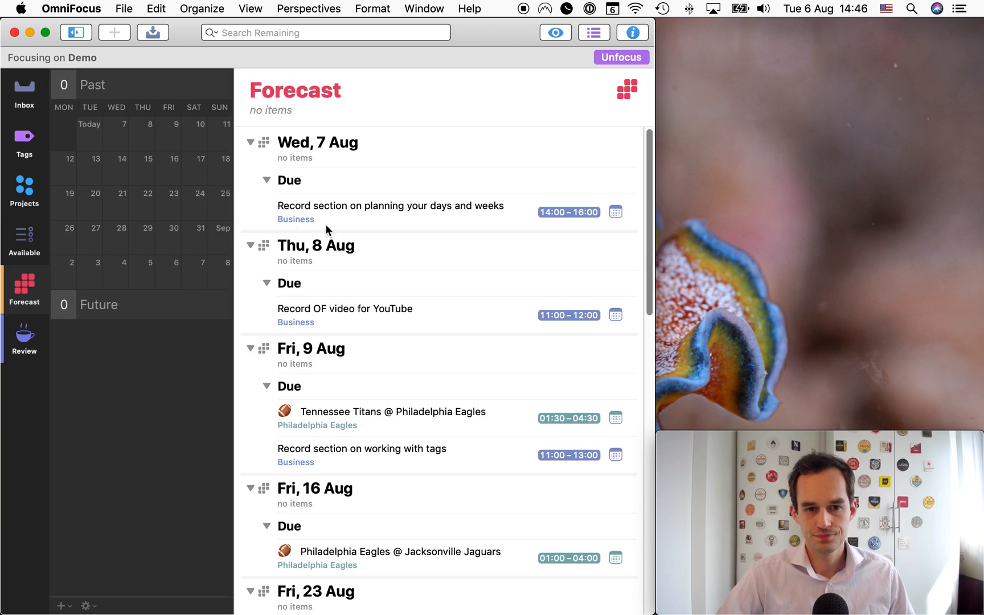
{"action": "mouse_move", "coordinate": [456, 221]}
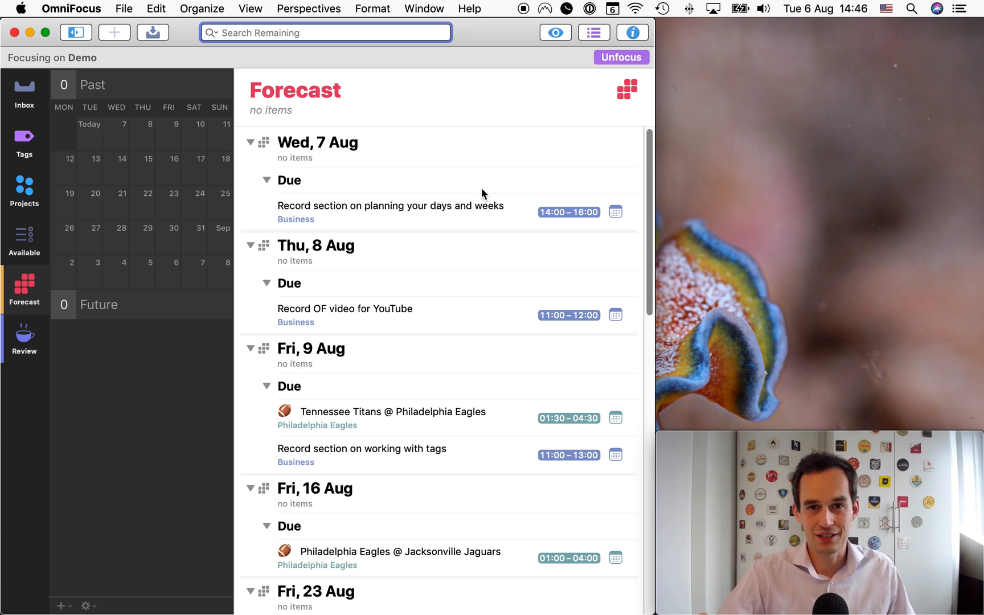
{"action": "mouse_move", "coordinate": [24, 186]}
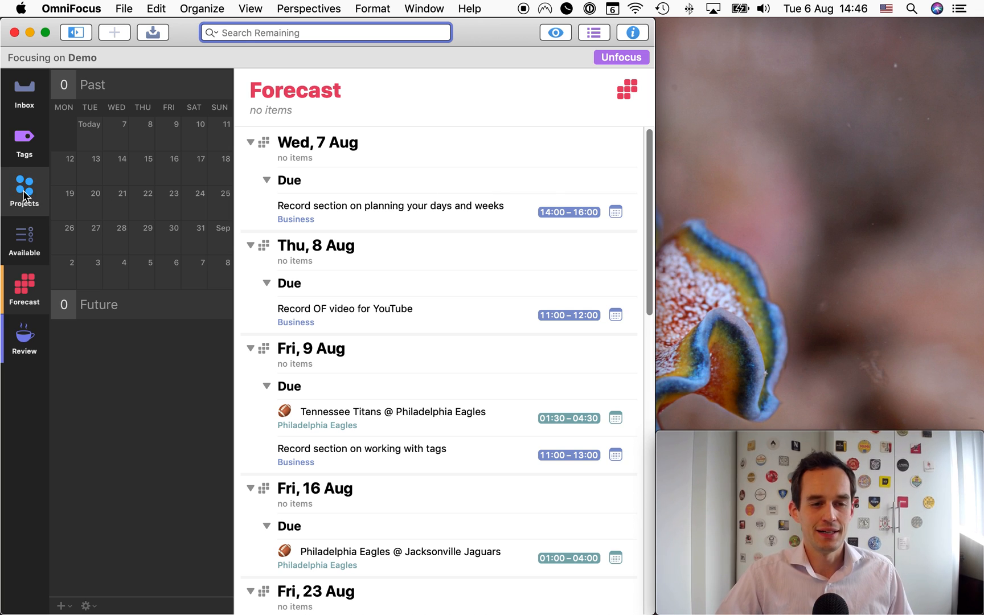
- Give 'Clean up my desk' a due date of today 22:00 and view it under Today in Forecast
{"action": "left_click", "coordinate": [25, 191]}
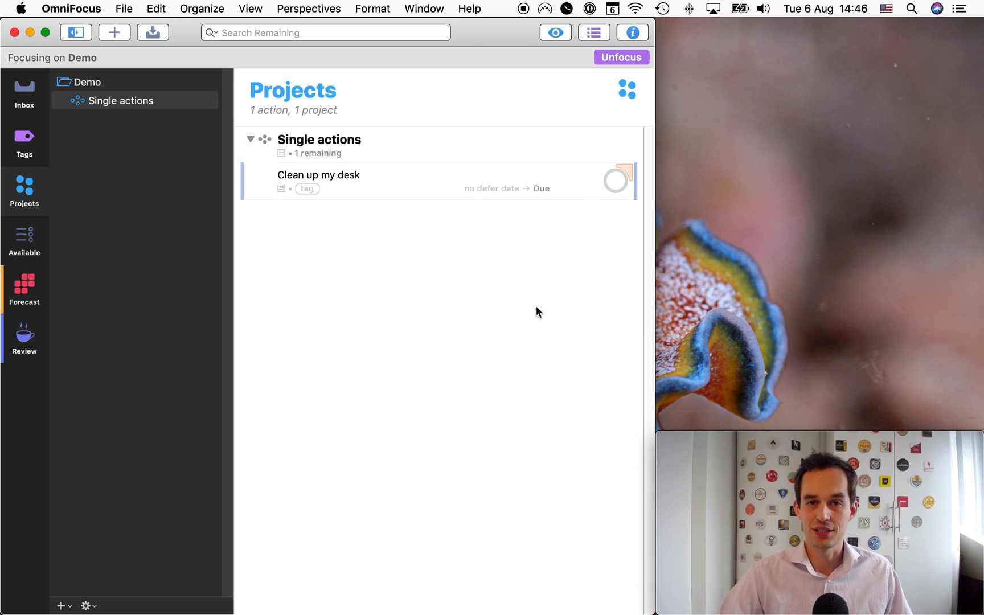
{"action": "left_click", "coordinate": [554, 189]}
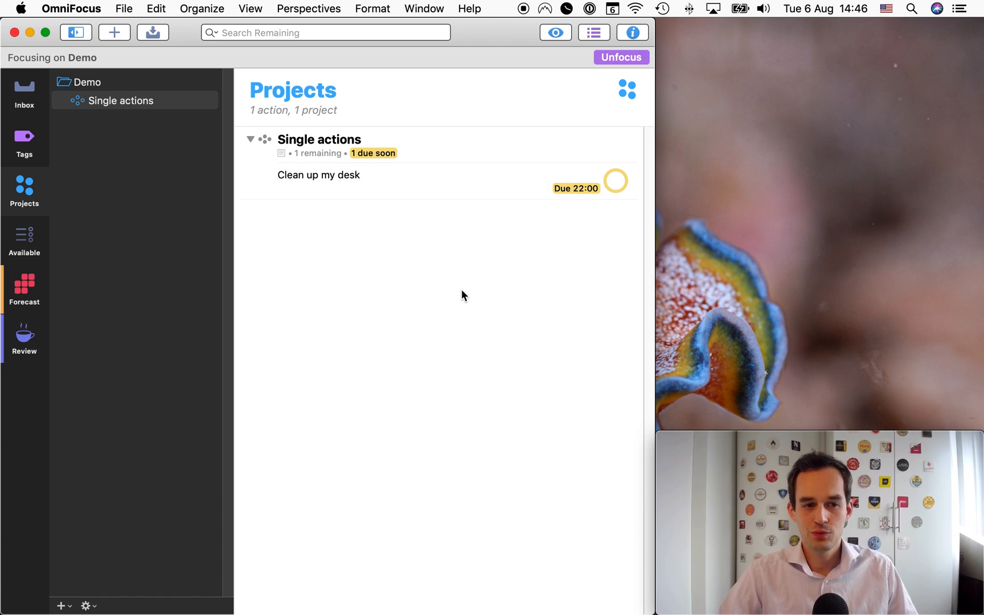
{"action": "left_click", "coordinate": [24, 289]}
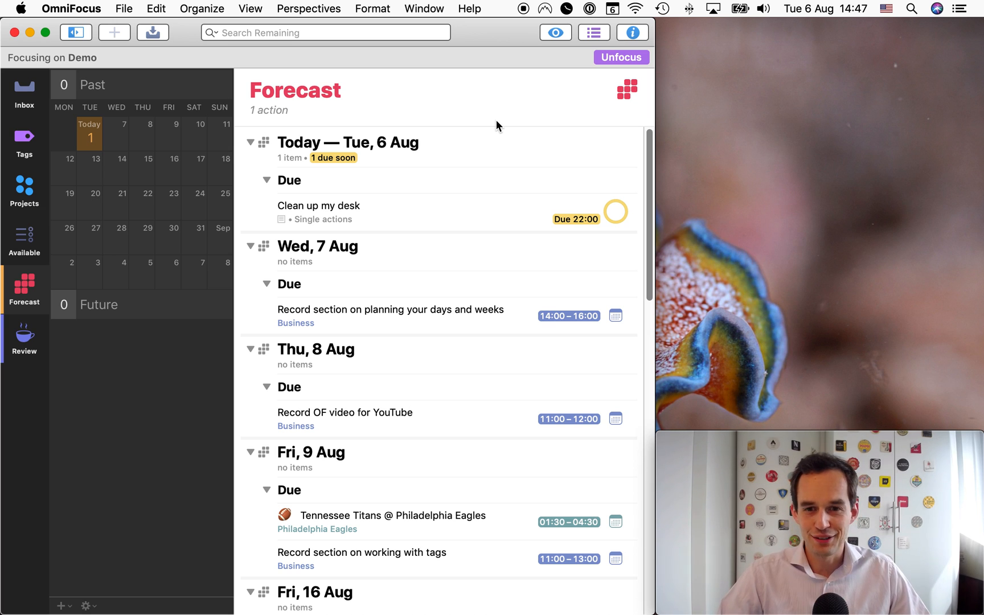
{"action": "mouse_move", "coordinate": [438, 249]}
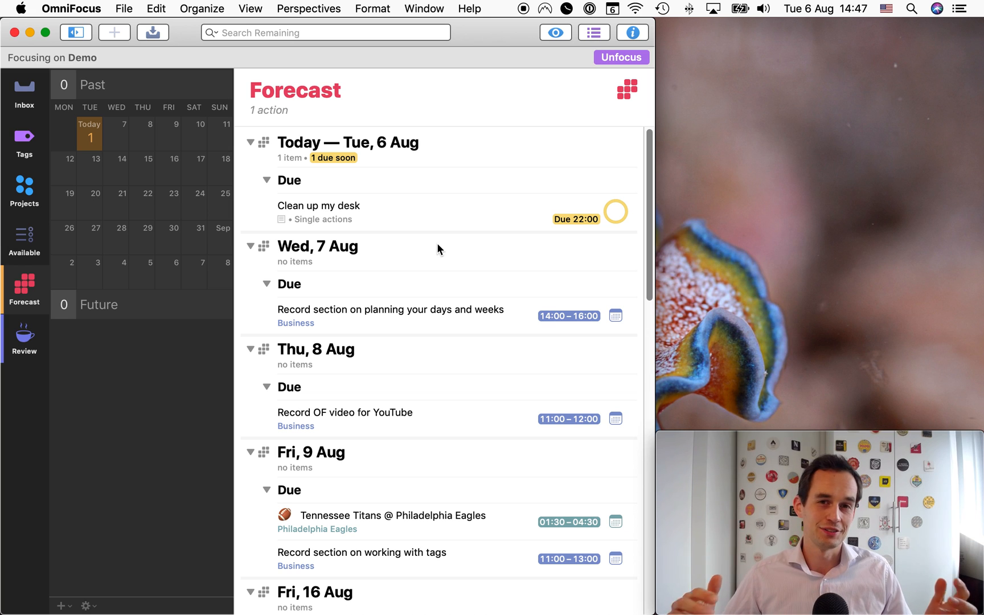
{"action": "mouse_move", "coordinate": [396, 258]}
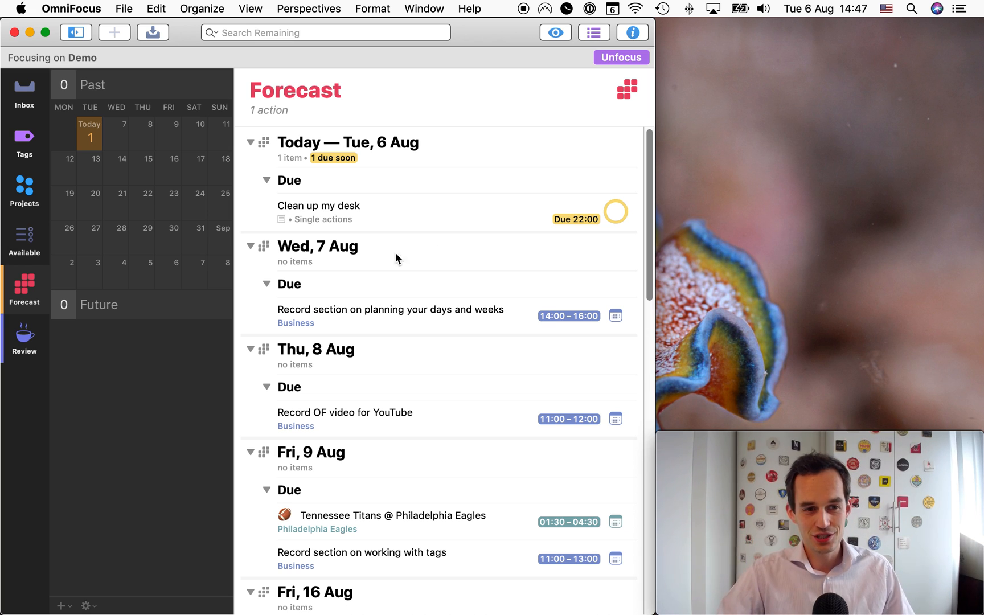
- Add a newly created 'Next' tag to the 'Clean up my desk' action
{"action": "left_click", "coordinate": [23, 188]}
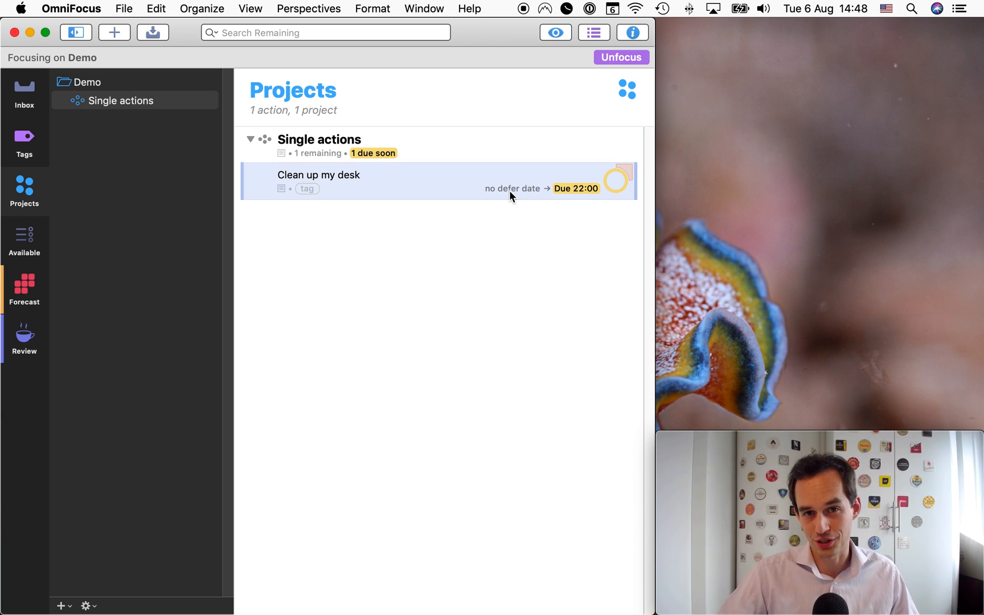
{"action": "mouse_move", "coordinate": [605, 192]}
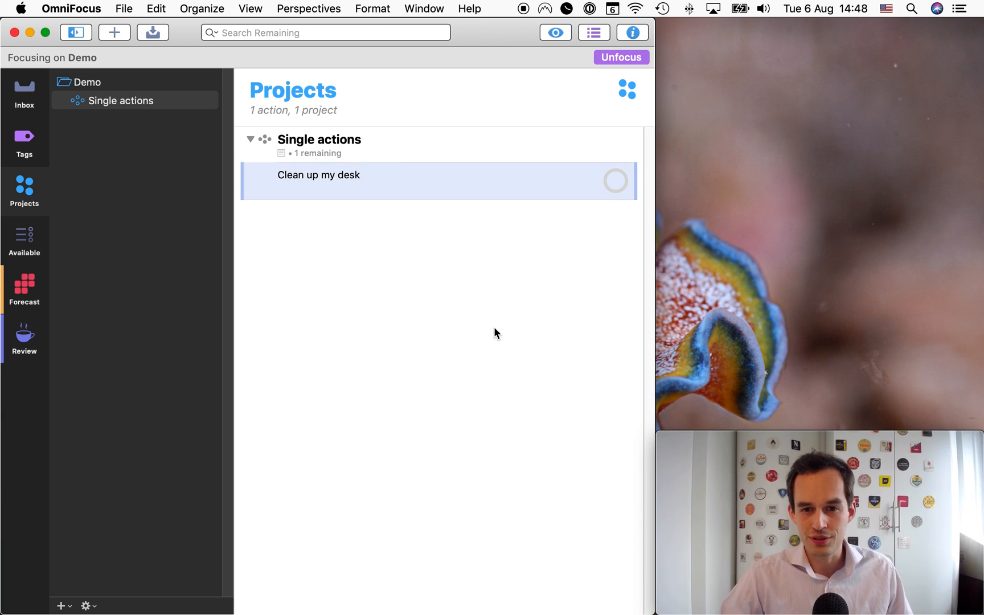
{"action": "mouse_move", "coordinate": [484, 243]}
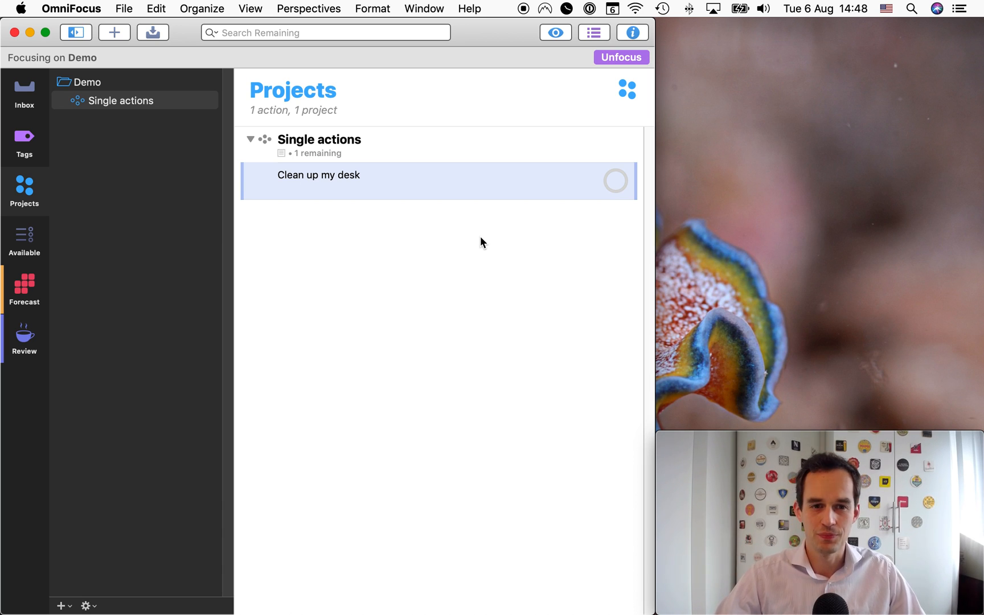
{"action": "left_click", "coordinate": [319, 175]}
{"action": "type", "text": "Next"}
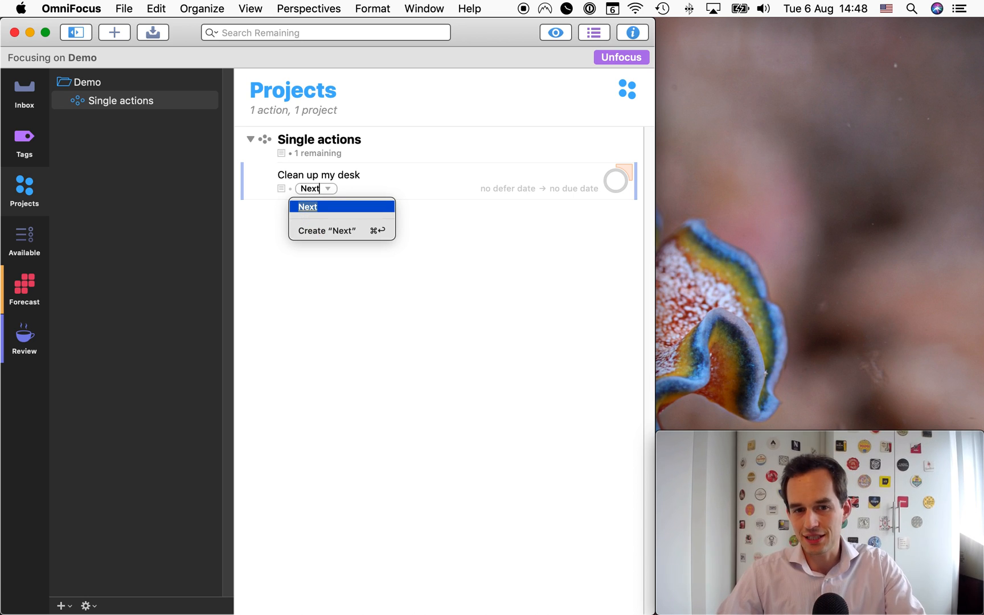
{"action": "mouse_move", "coordinate": [389, 231]}
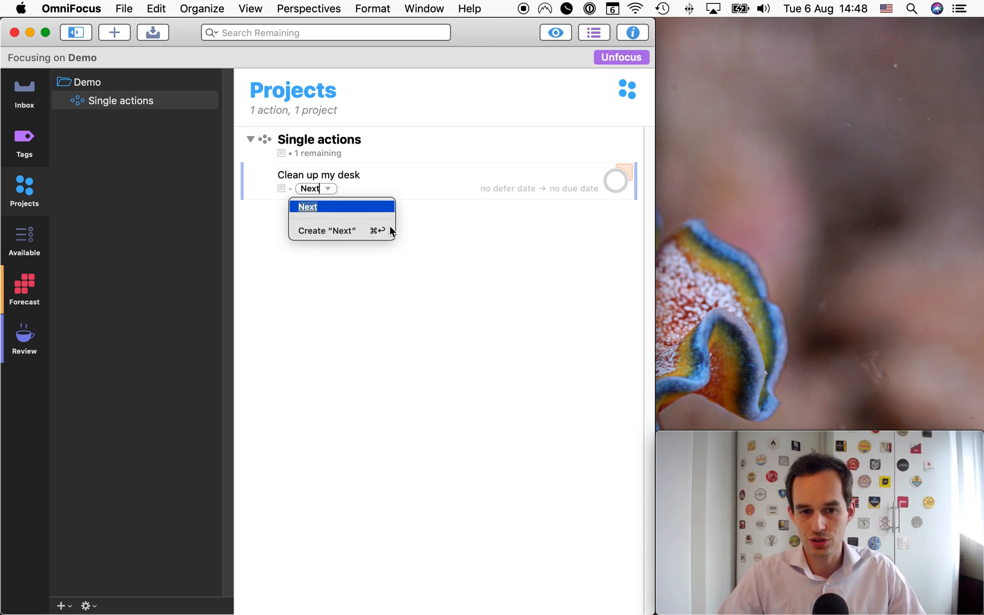
{"action": "mouse_move", "coordinate": [365, 258]}
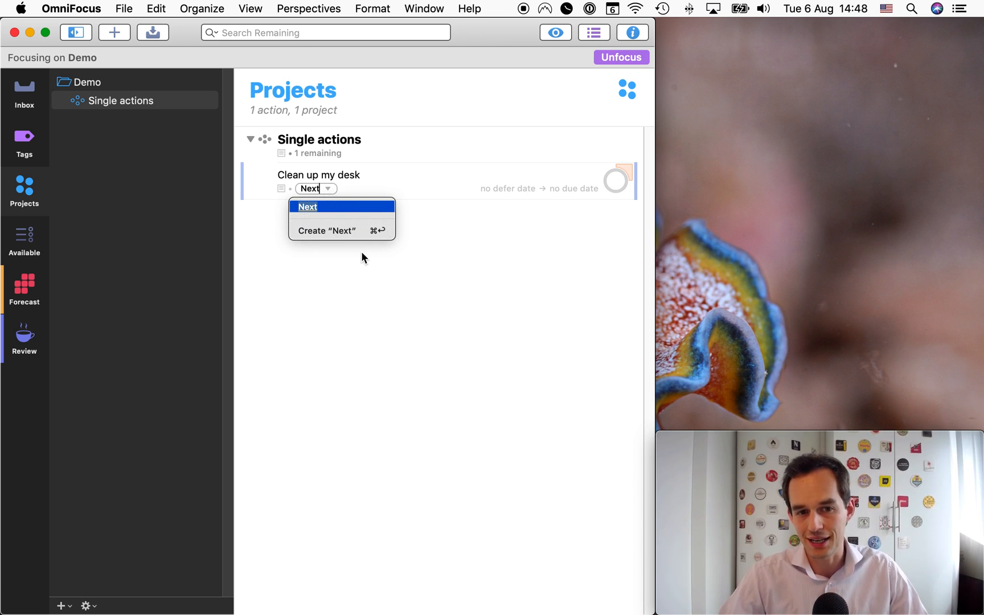
{"action": "mouse_move", "coordinate": [368, 252]}
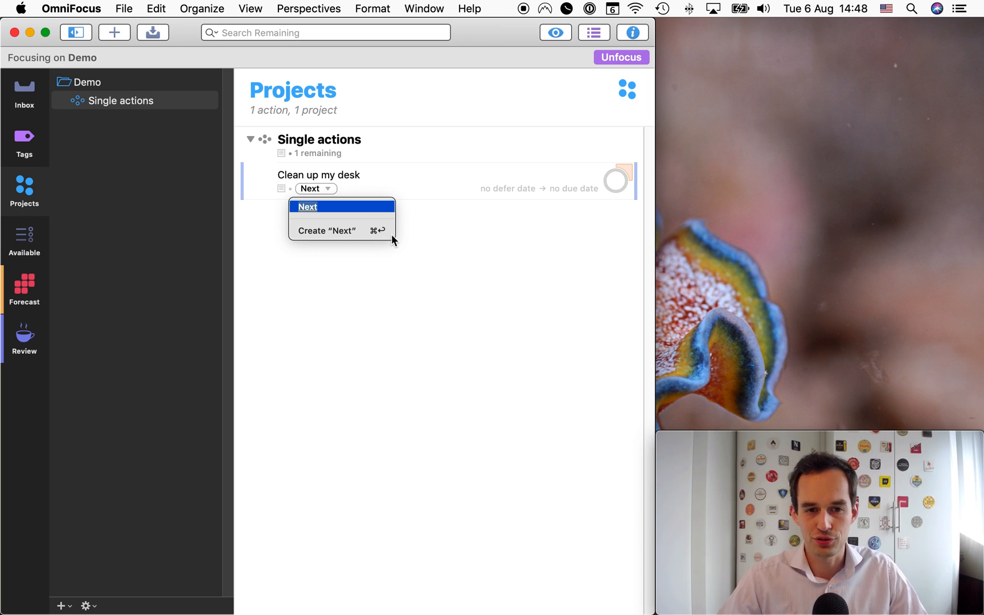
{"action": "left_click", "coordinate": [307, 206]}
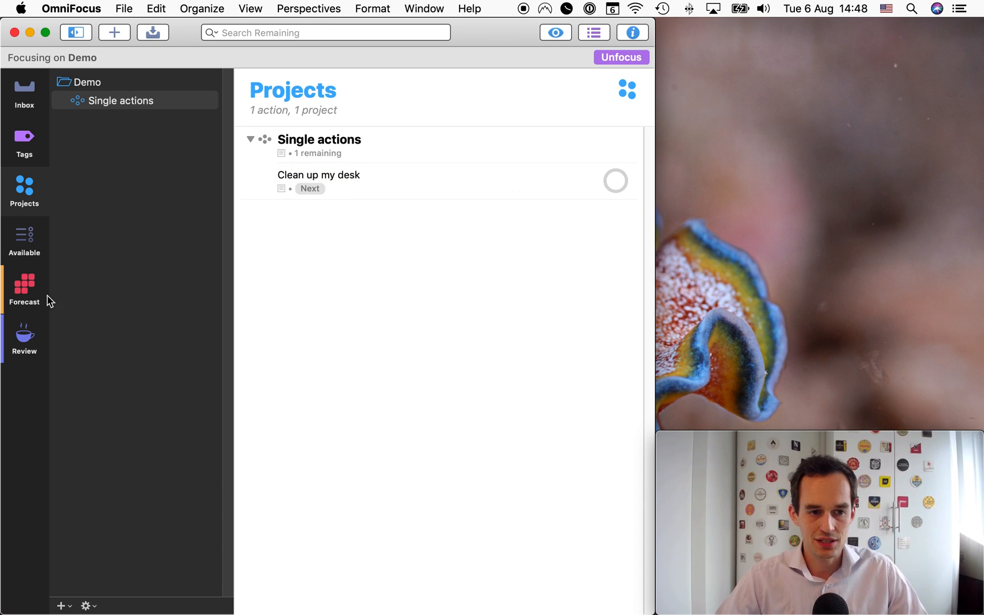
- Uncheck Show deferred items in Forecast view options, keeping Today's tag set to Next
{"action": "left_click", "coordinate": [24, 289]}
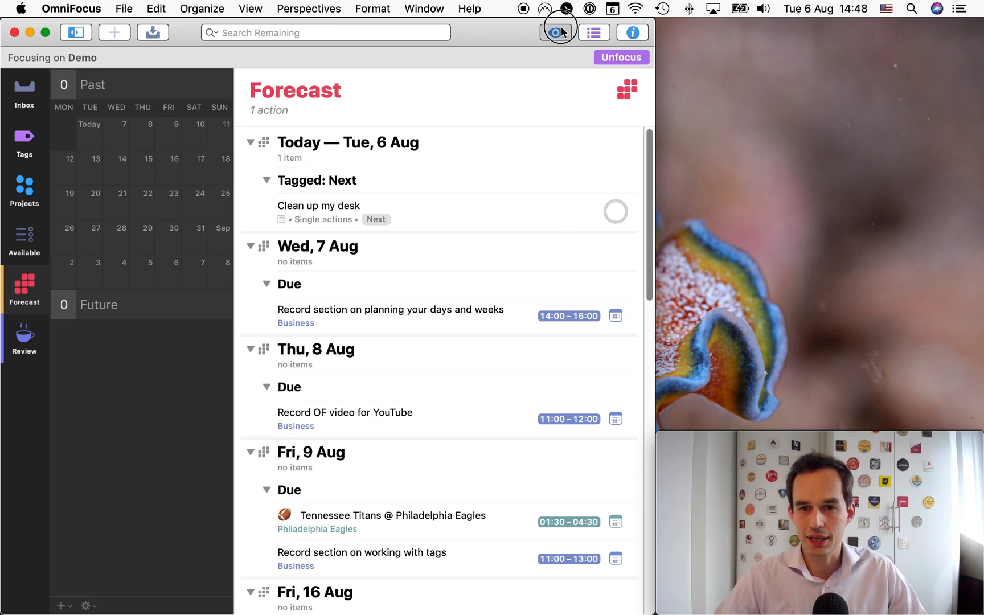
{"action": "left_click", "coordinate": [555, 33]}
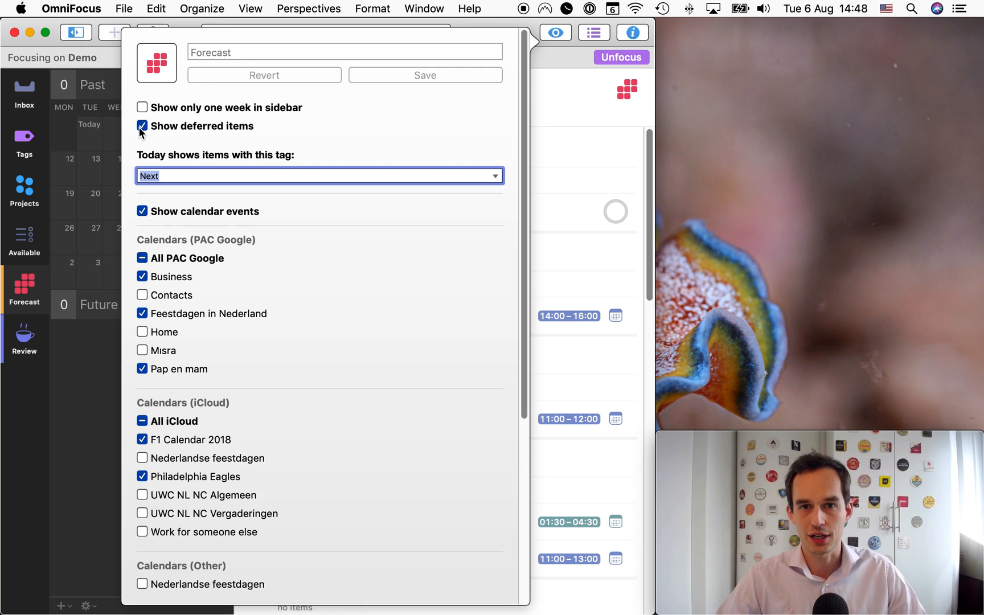
{"action": "left_click", "coordinate": [142, 125]}
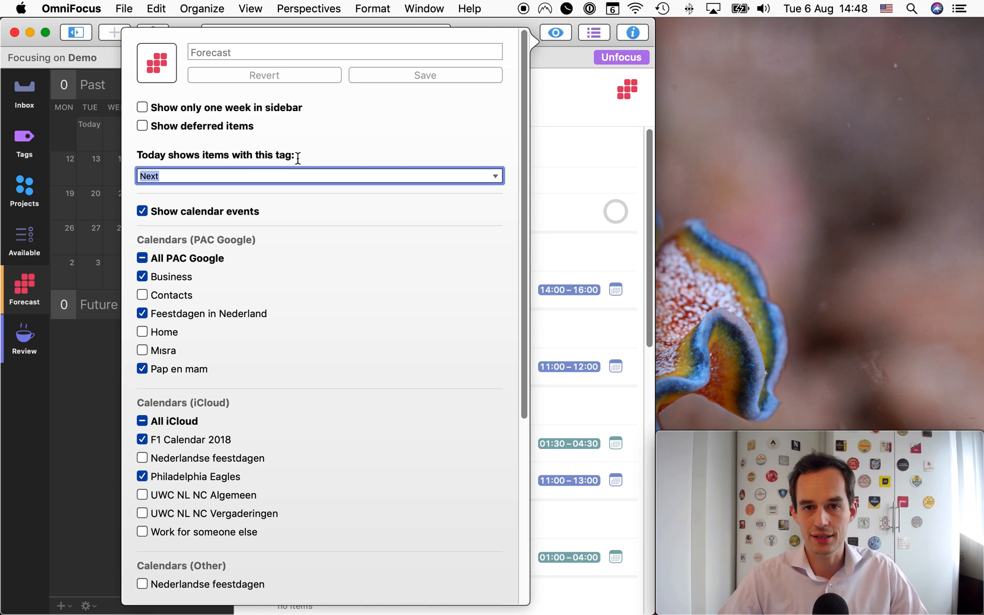
{"action": "left_click", "coordinate": [319, 176]}
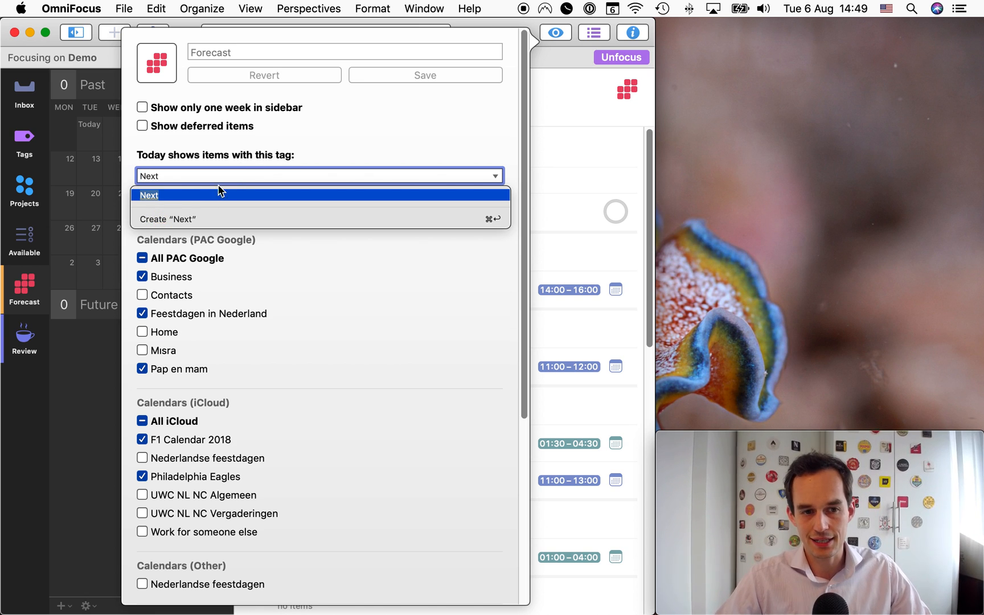
{"action": "scroll", "scroll_direction": "down", "scroll_amount": 3}
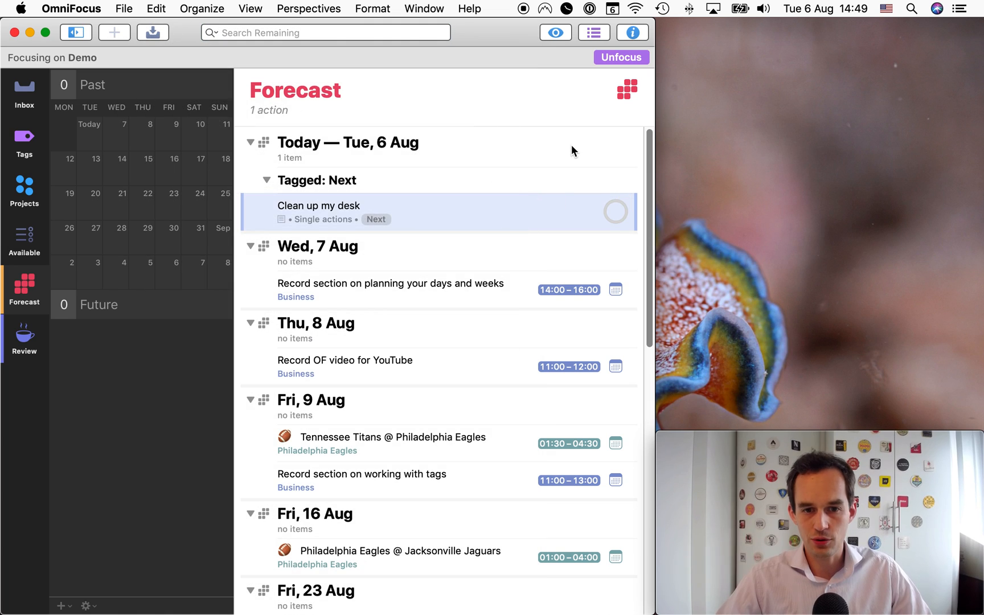
{"action": "mouse_move", "coordinate": [285, 205]}
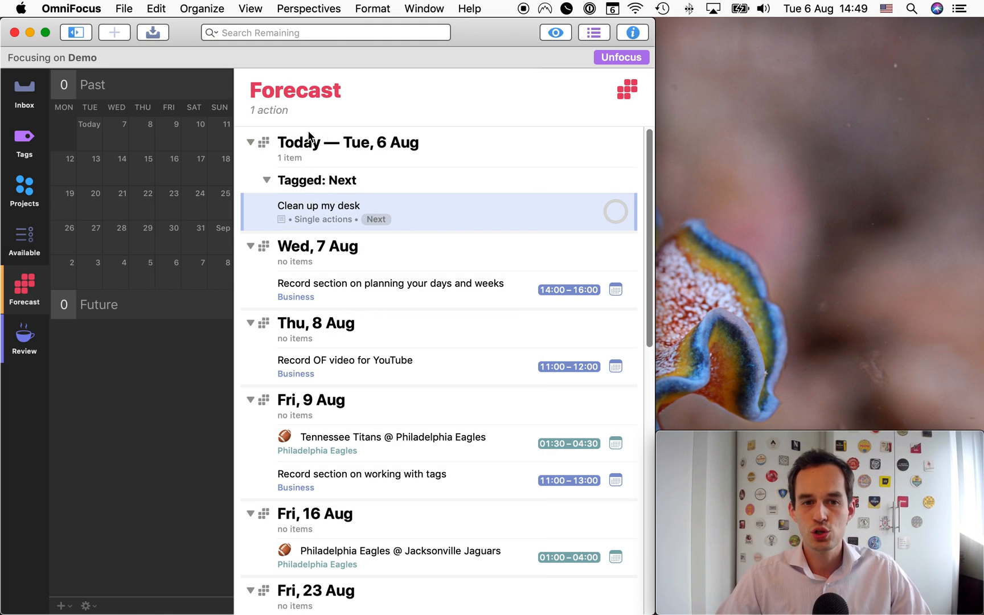
{"action": "mouse_move", "coordinate": [367, 143]}
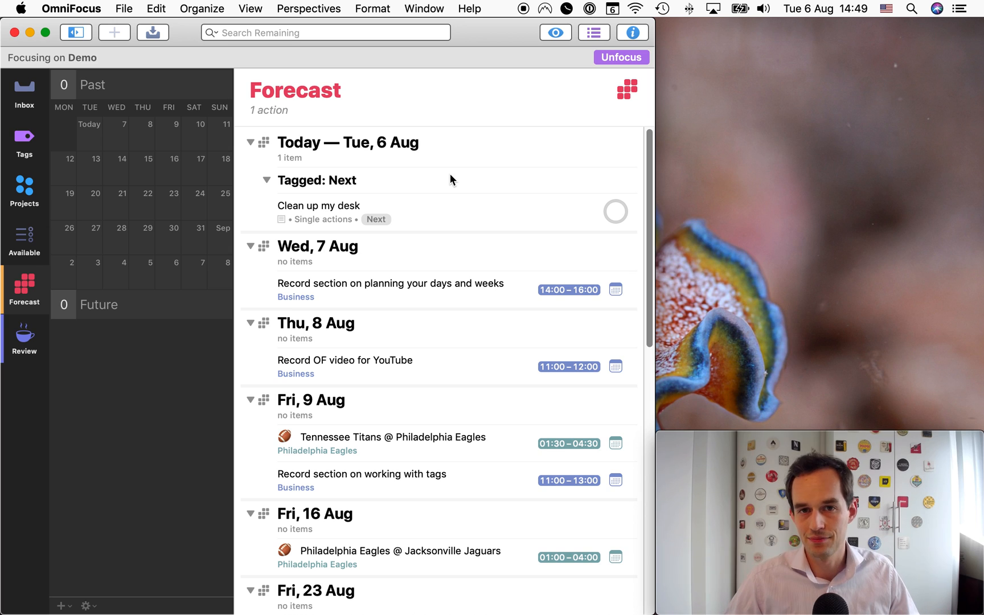
{"action": "mouse_move", "coordinate": [396, 209]}
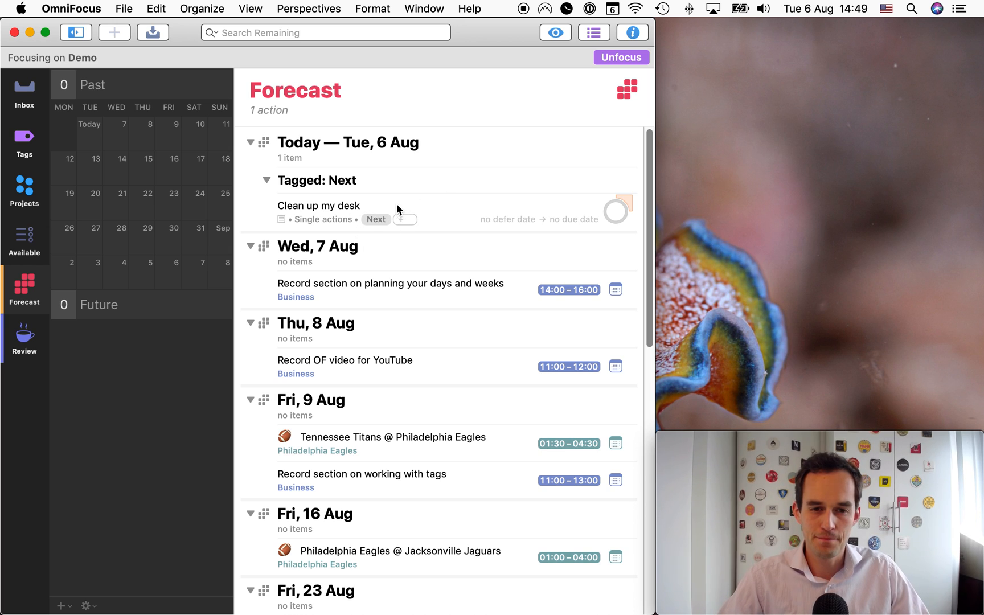
{"action": "mouse_move", "coordinate": [380, 203]}
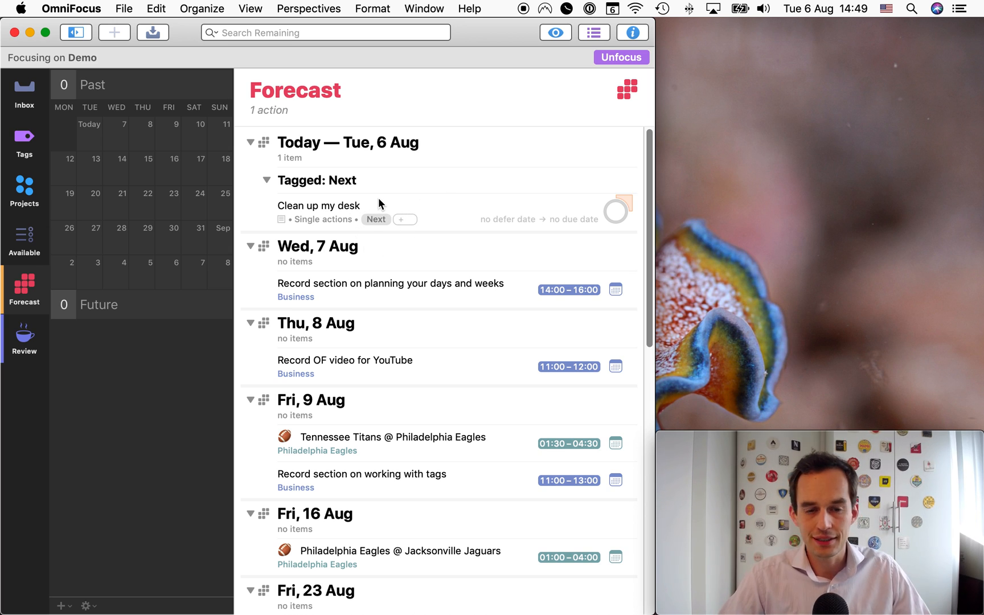
- Review 'Clean up my desk' listed under Today as tagged Next, then return to Projects
{"action": "left_click", "coordinate": [364, 251]}
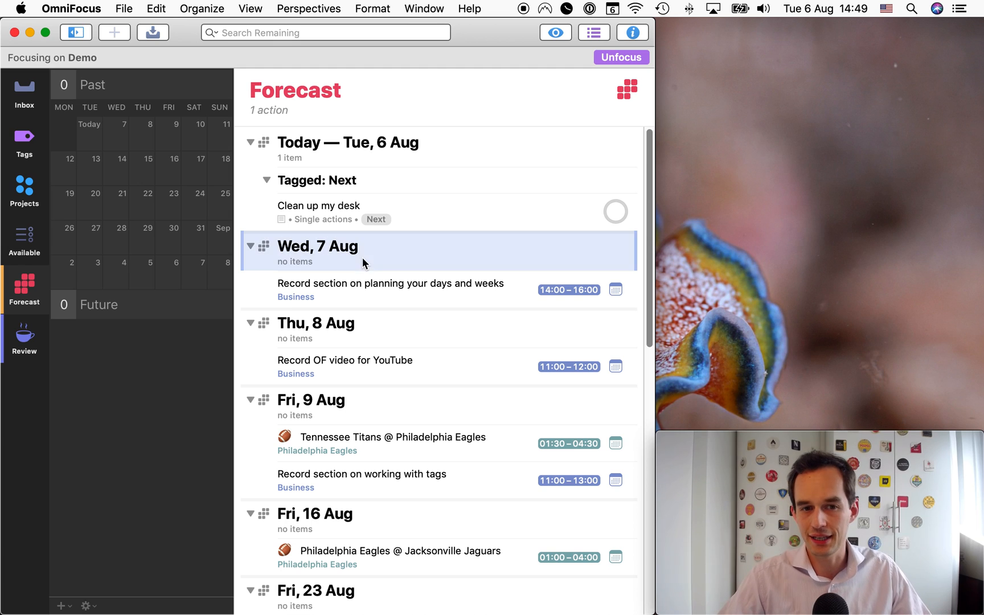
{"action": "left_click", "coordinate": [318, 212]}
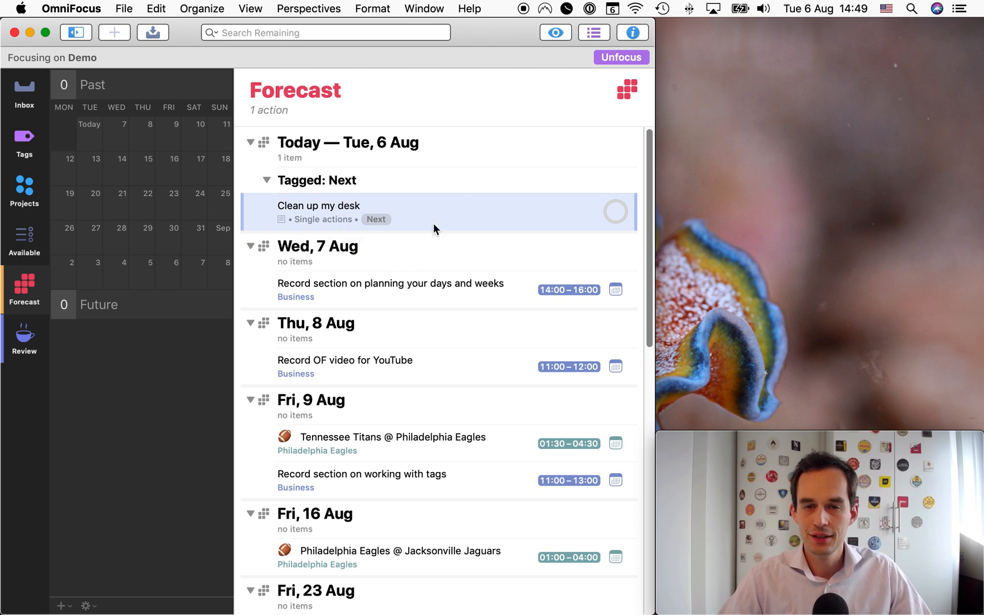
{"action": "mouse_move", "coordinate": [548, 128]}
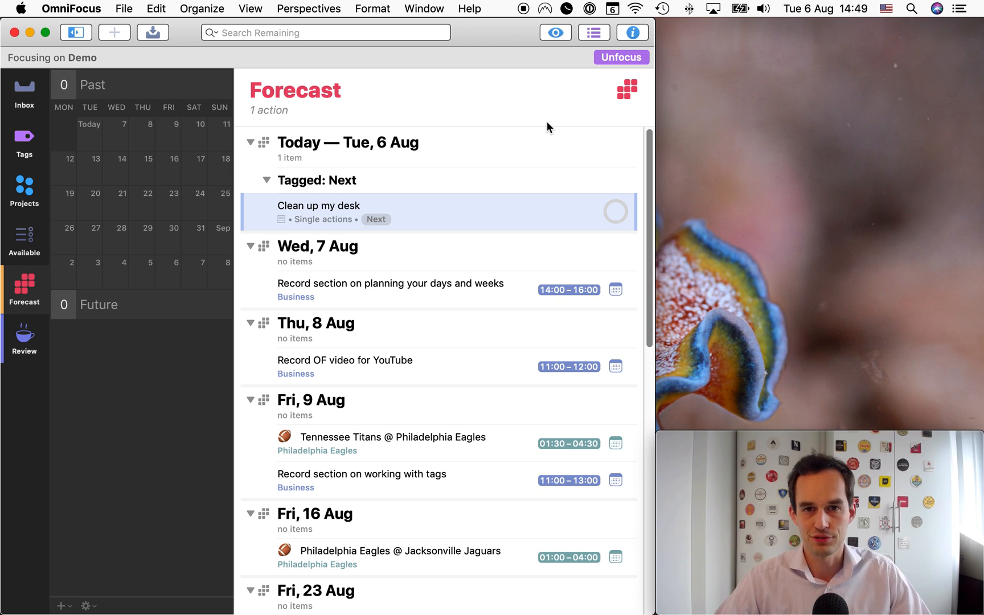
{"action": "left_click", "coordinate": [24, 188]}
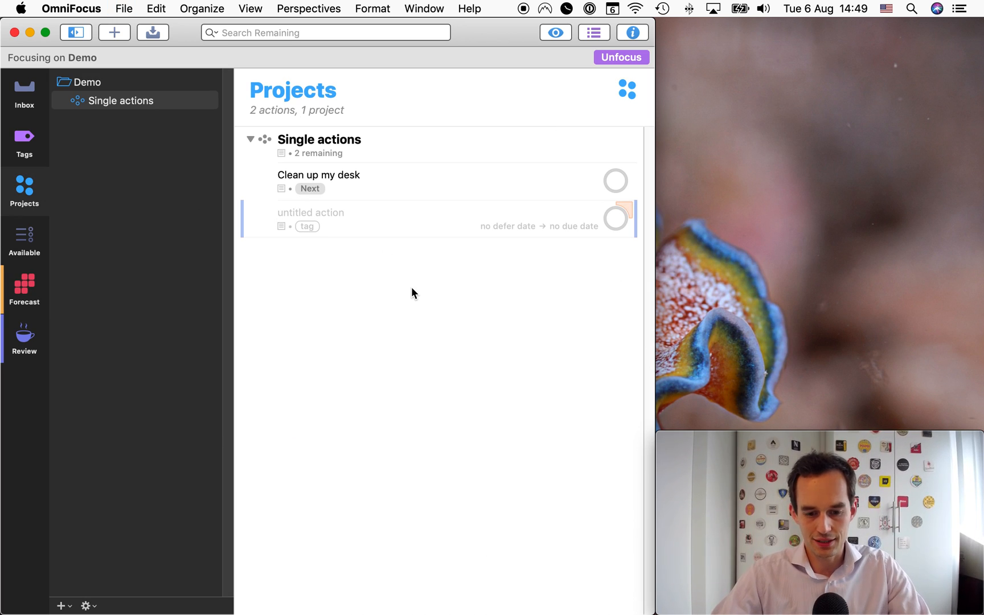
- Add 'Send article to the editor' to Single actions, due today at 22:00
{"action": "type", "text": "Send article to the editor"}
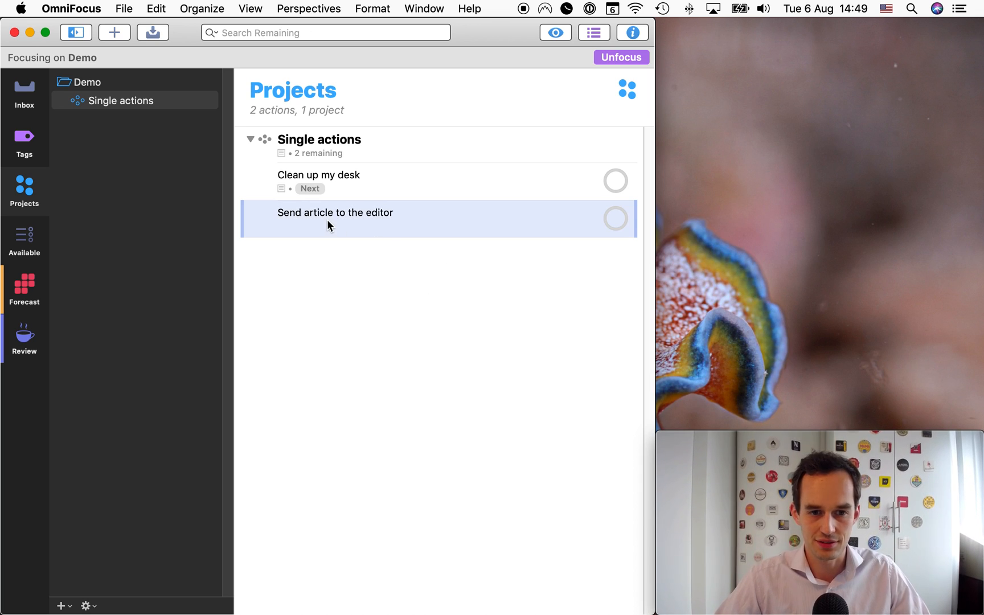
{"action": "left_click", "coordinate": [335, 212]}
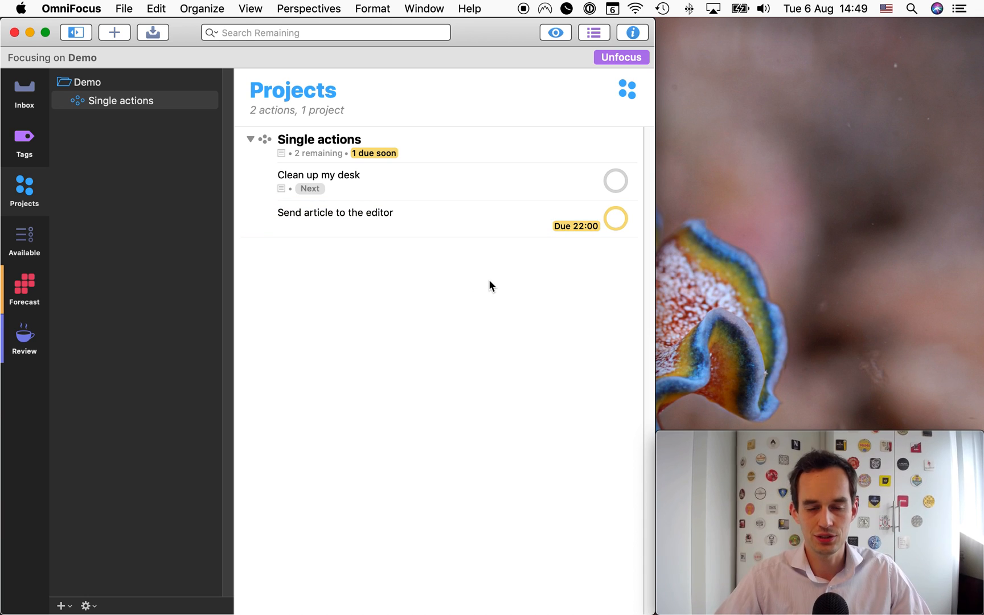
- View Forecast showing 'Send article to the editor' due today beside 'Clean up my desk' under Next
{"action": "left_click", "coordinate": [24, 287]}
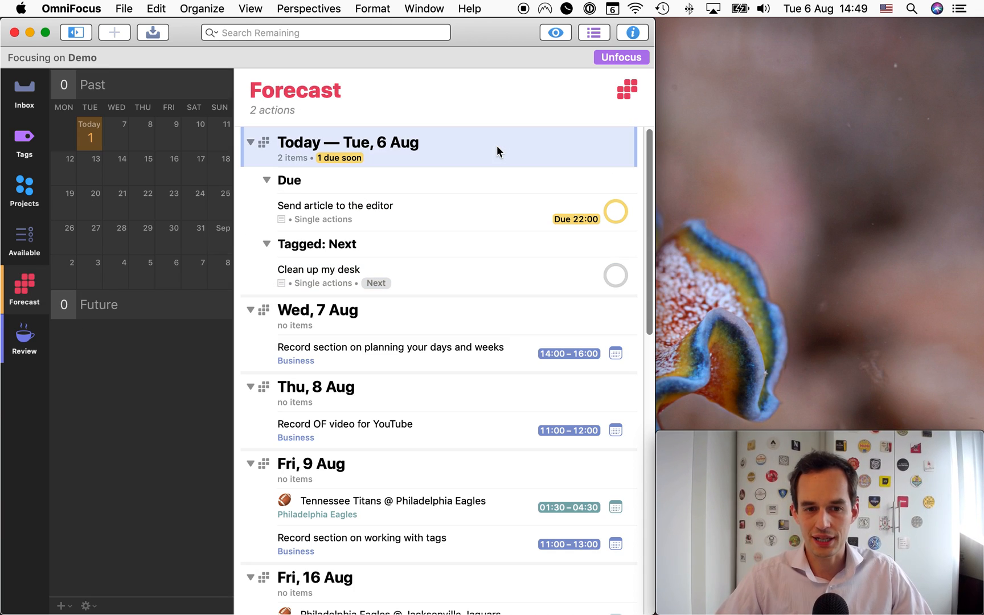
{"action": "left_click", "coordinate": [335, 206]}
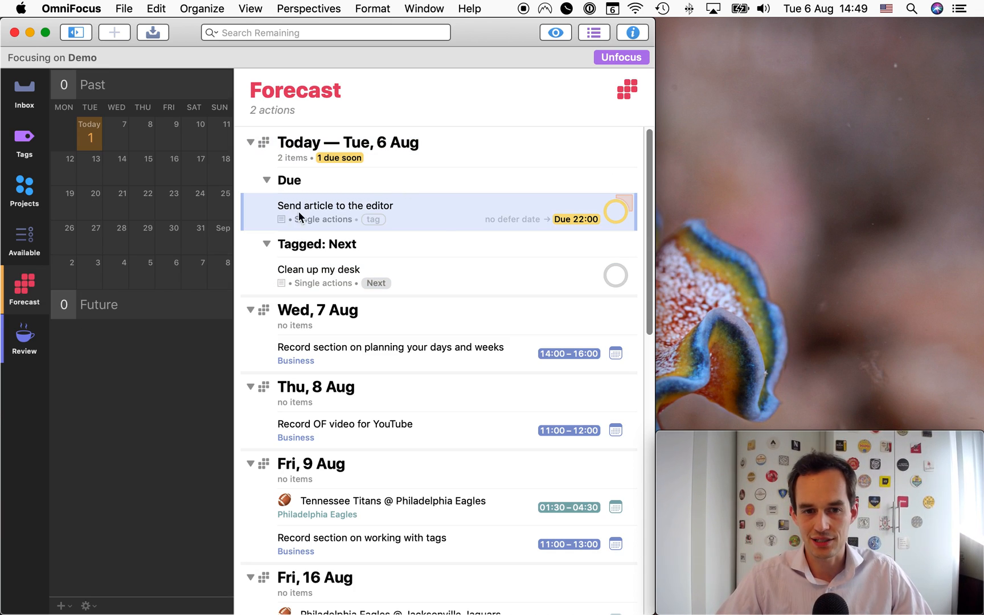
{"action": "mouse_move", "coordinate": [325, 275]}
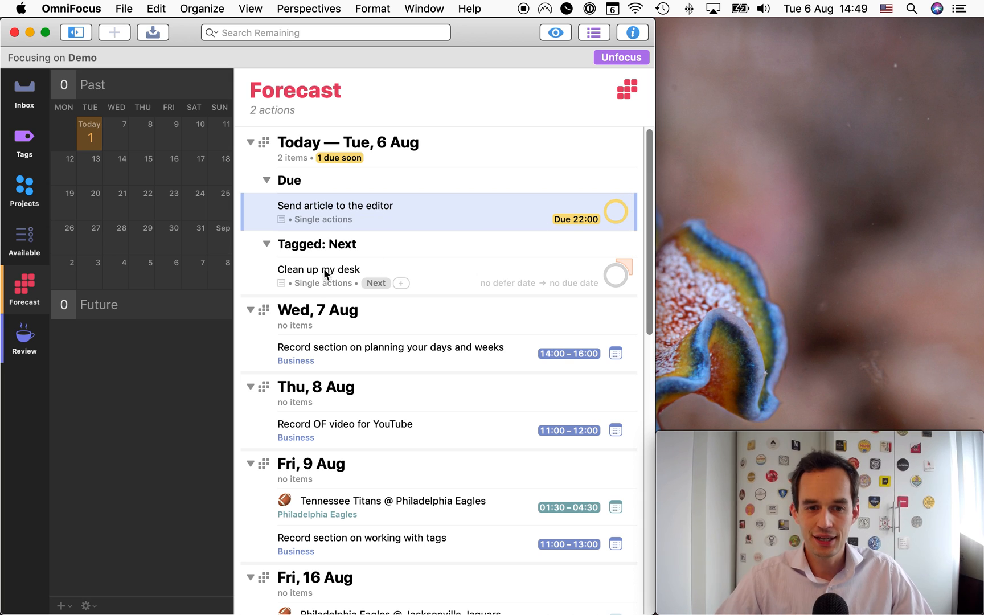
{"action": "mouse_move", "coordinate": [546, 242]}
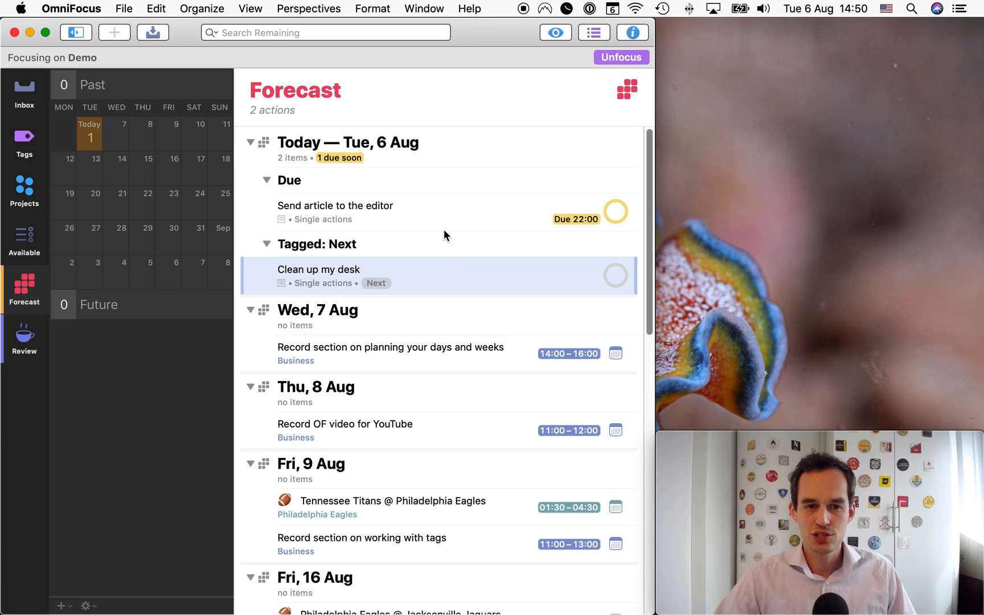
{"action": "left_click", "coordinate": [335, 211]}
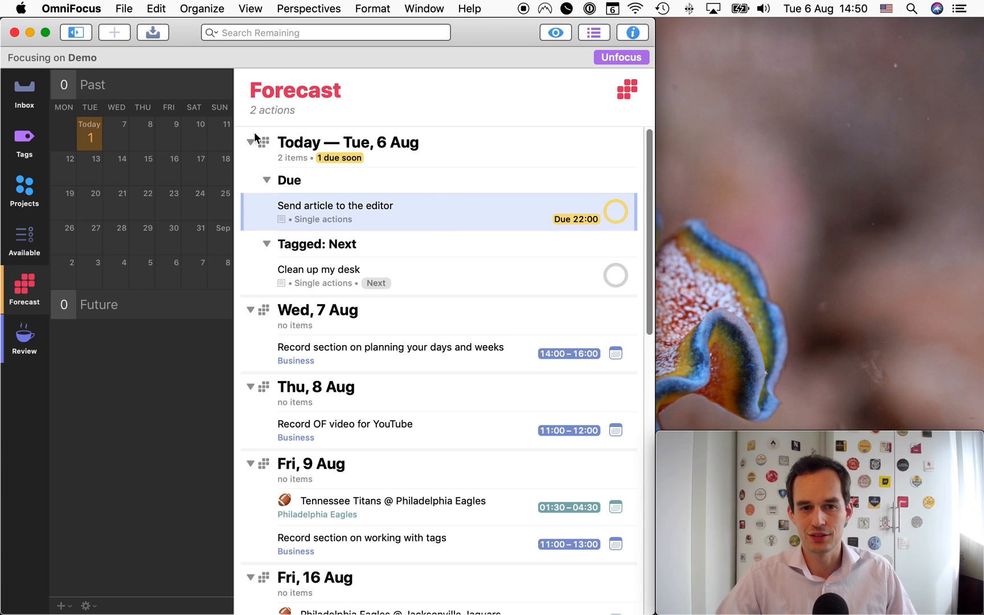
{"action": "mouse_move", "coordinate": [474, 143]}
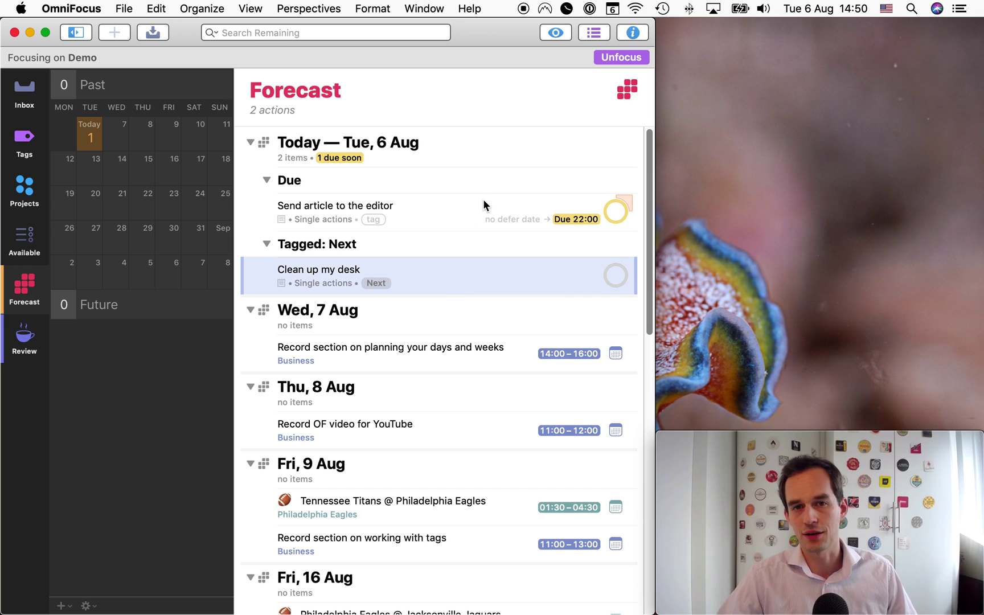
{"action": "mouse_move", "coordinate": [407, 297]}
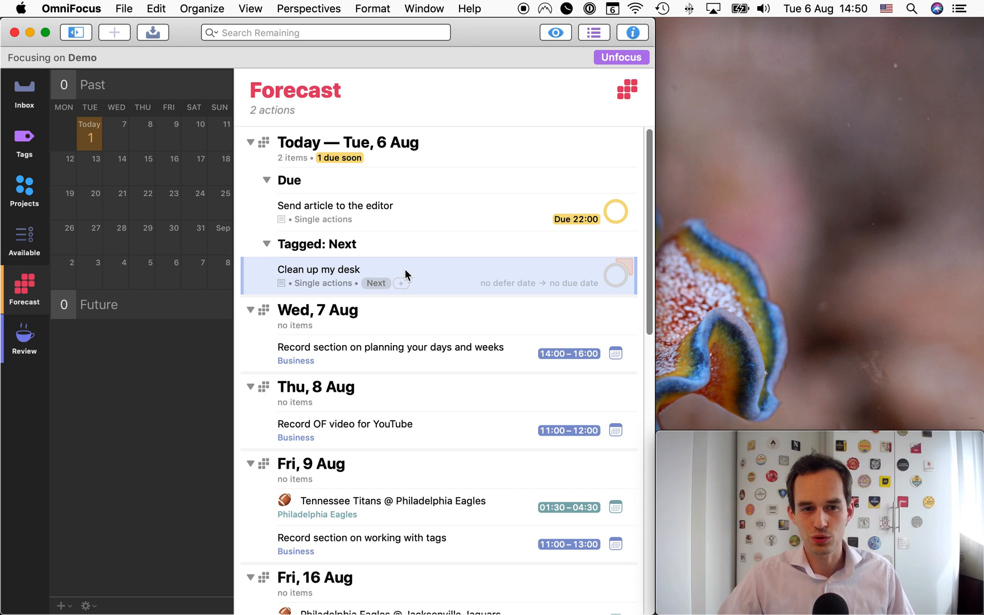
{"action": "mouse_move", "coordinate": [448, 252]}
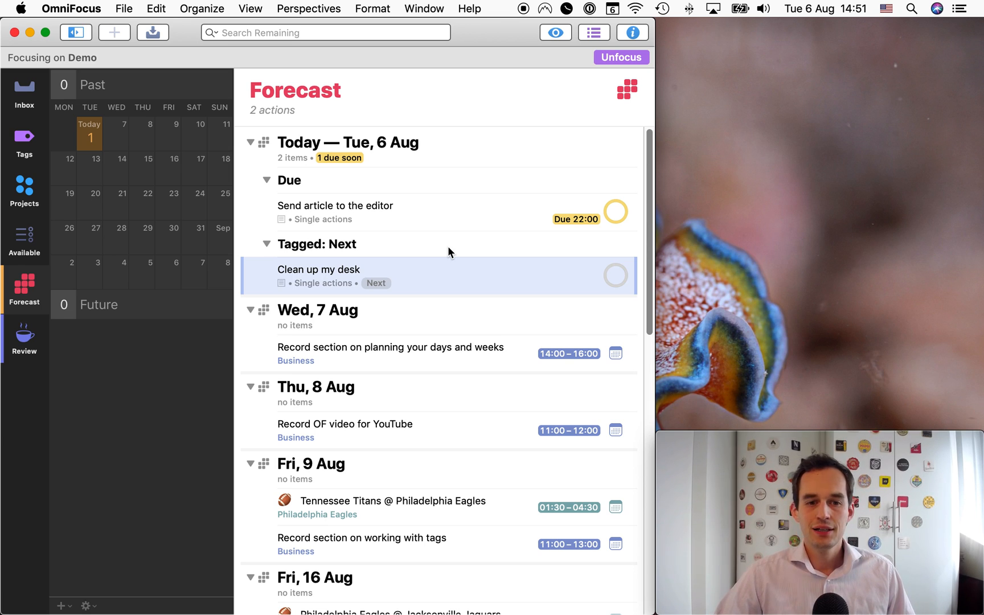
{"action": "mouse_move", "coordinate": [377, 290]}
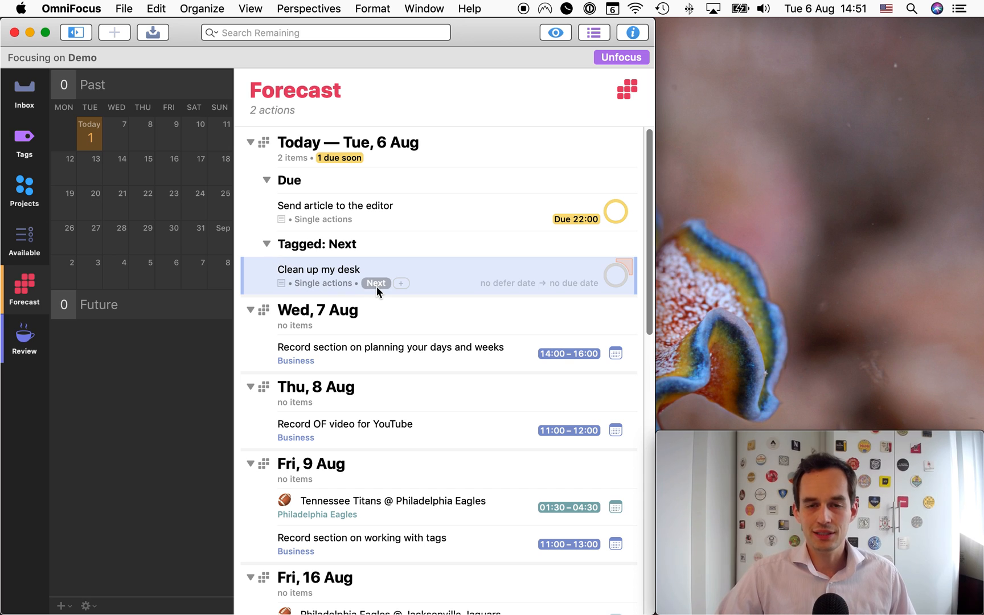
{"action": "mouse_move", "coordinate": [447, 288]}
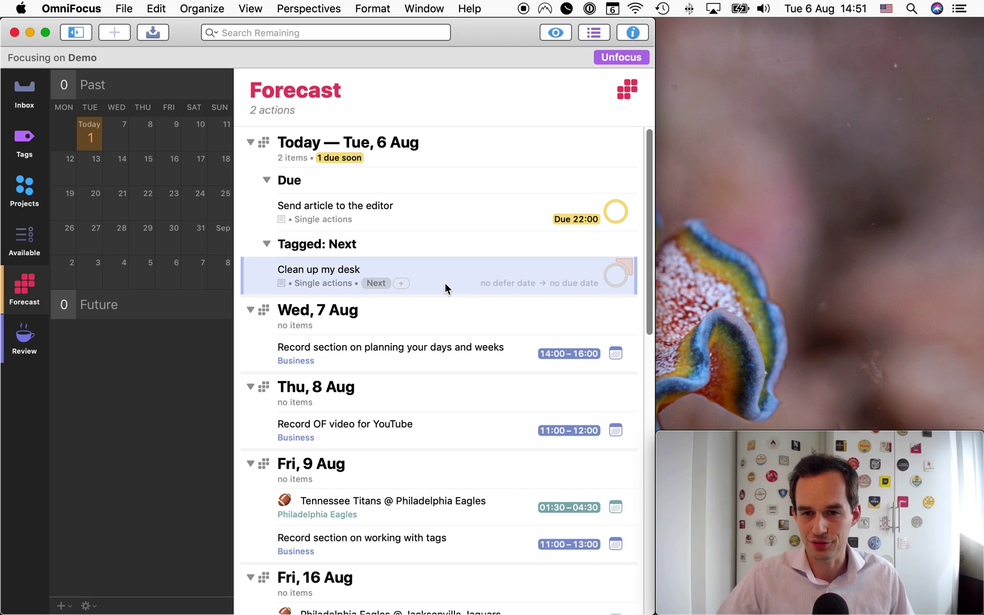
- Defer 'Clean up my desk' until Friday 9 Aug so only the article shows due today in Forecast
{"action": "left_click", "coordinate": [24, 188]}
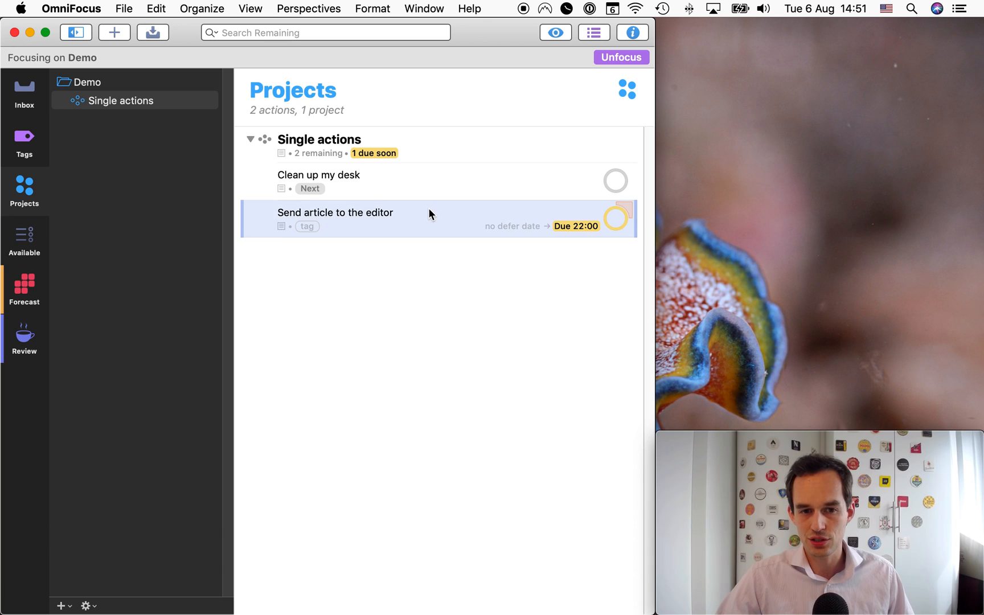
{"action": "left_click", "coordinate": [319, 174]}
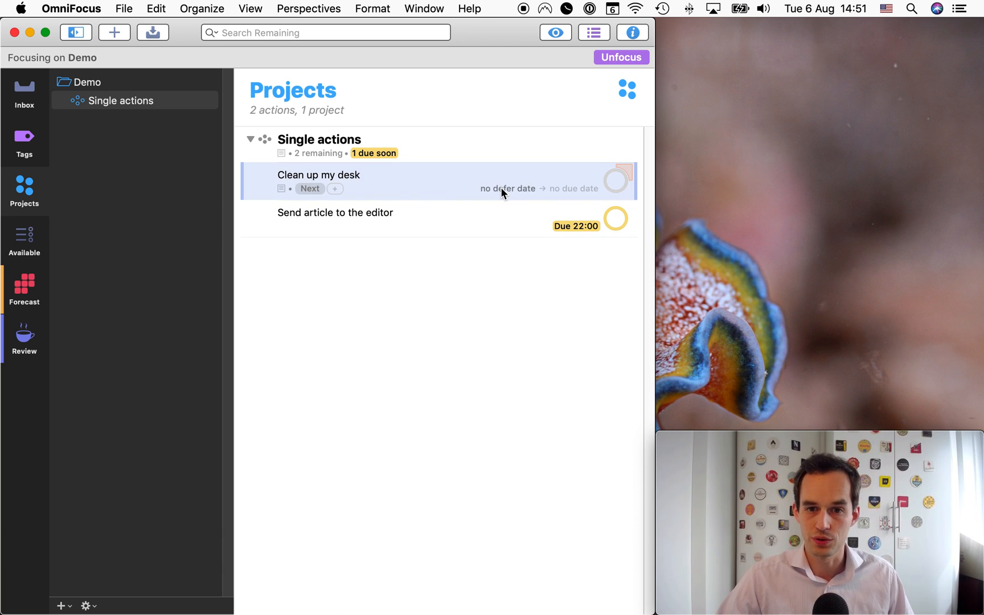
{"action": "type", "text": "Friday"}
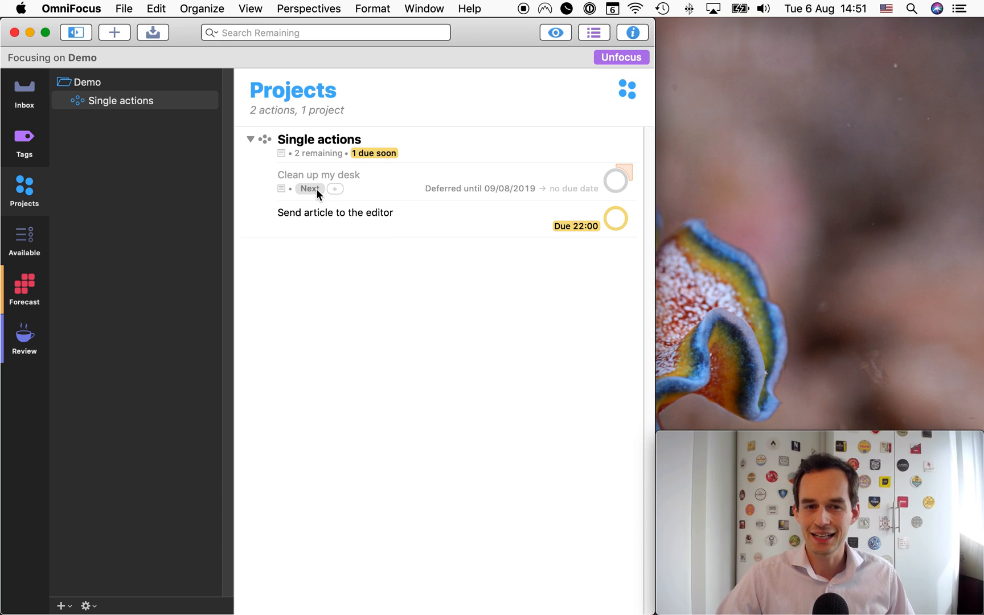
{"action": "left_click", "coordinate": [24, 288]}
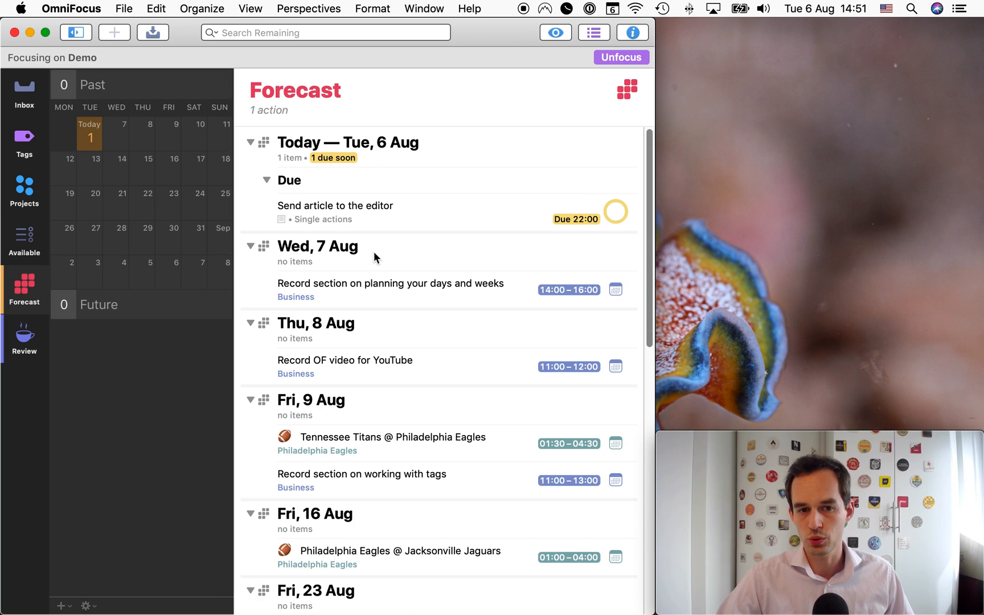
{"action": "mouse_move", "coordinate": [387, 433]}
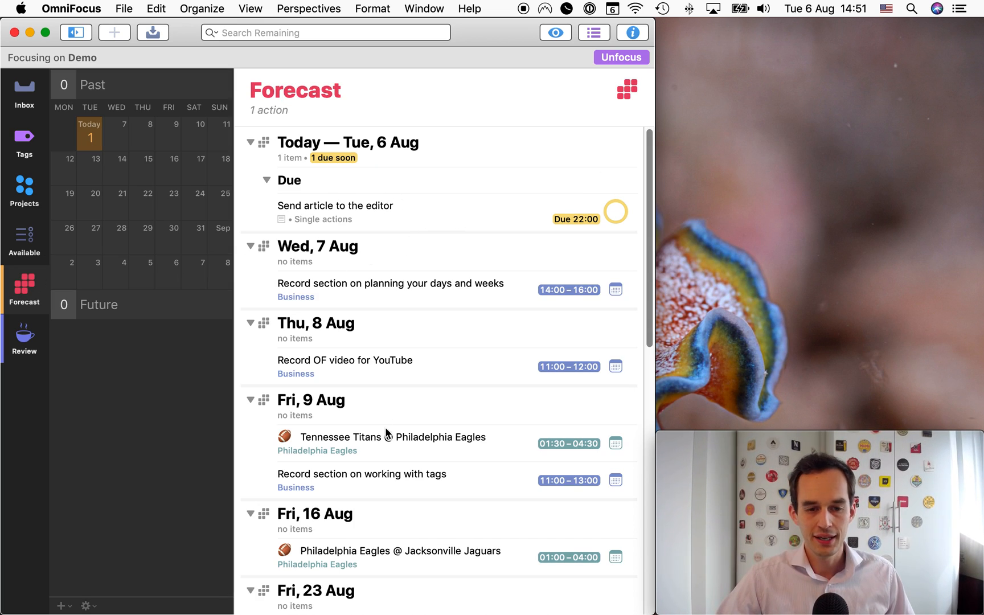
{"action": "mouse_move", "coordinate": [467, 430]}
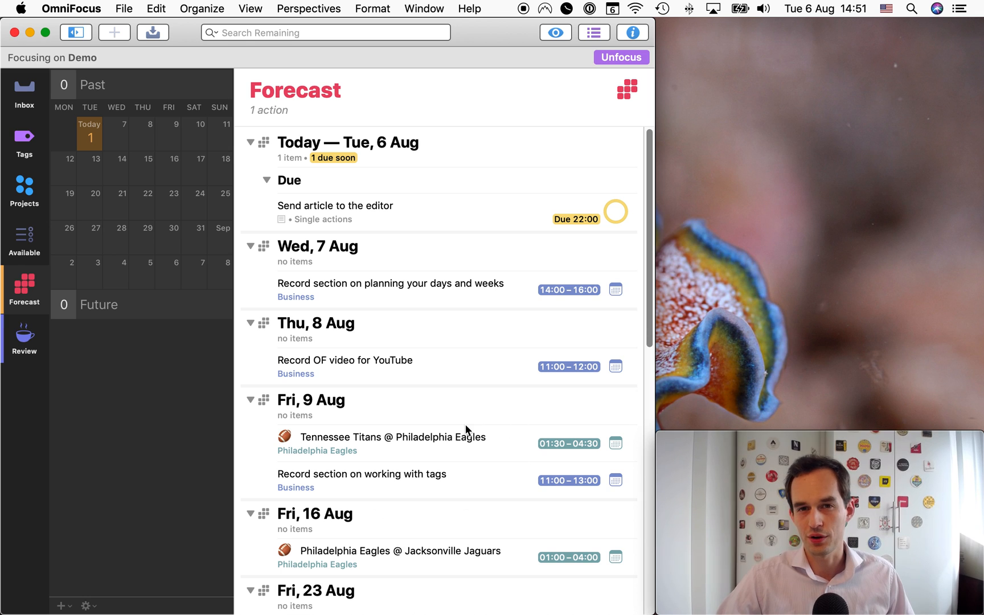
{"action": "left_click", "coordinate": [555, 32]}
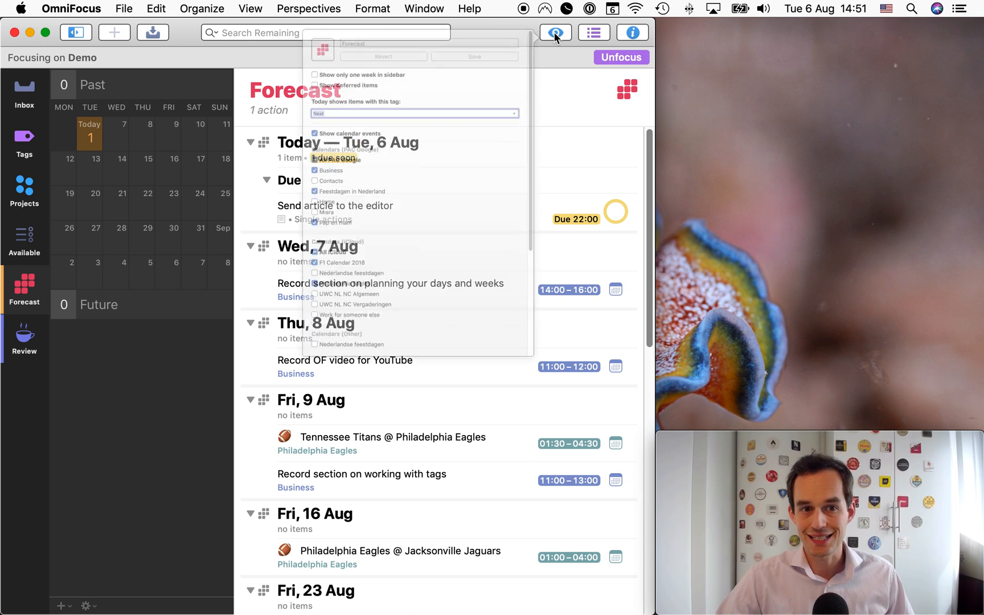
- Leave the Forecast view options and return to the Single actions project list
{"action": "left_click", "coordinate": [554, 31]}
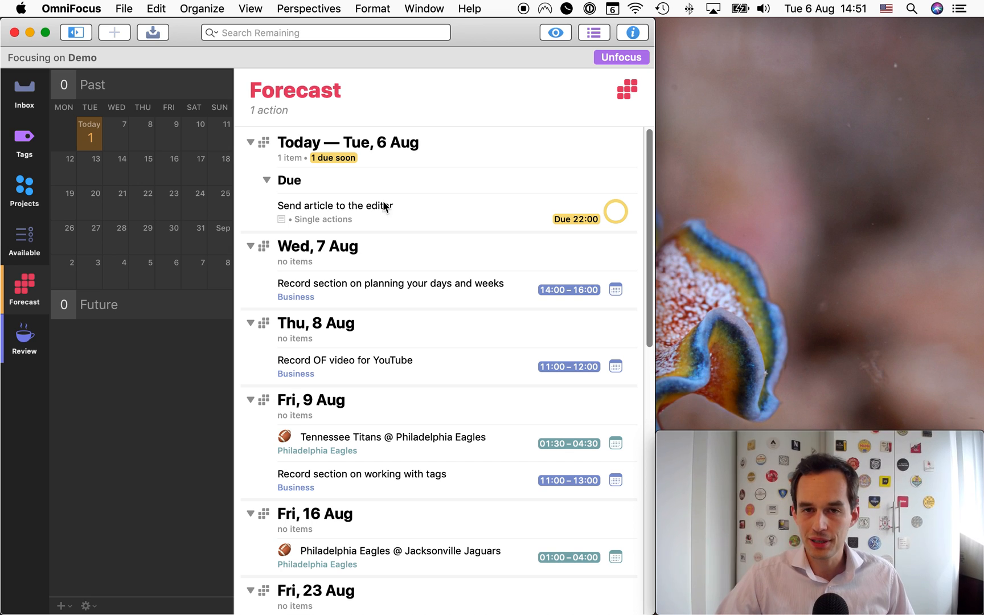
{"action": "mouse_move", "coordinate": [418, 190]}
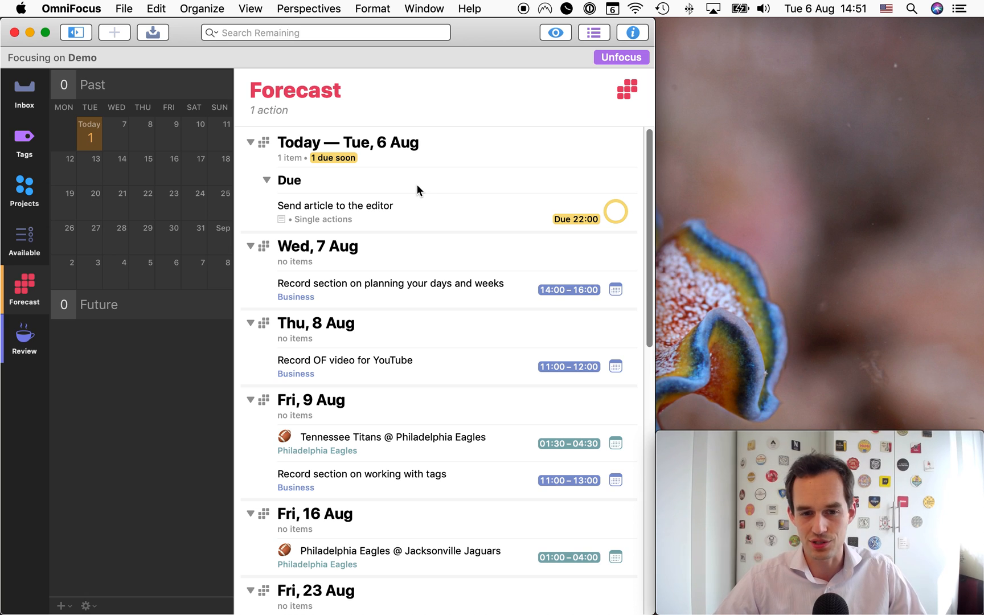
{"action": "mouse_move", "coordinate": [584, 372]}
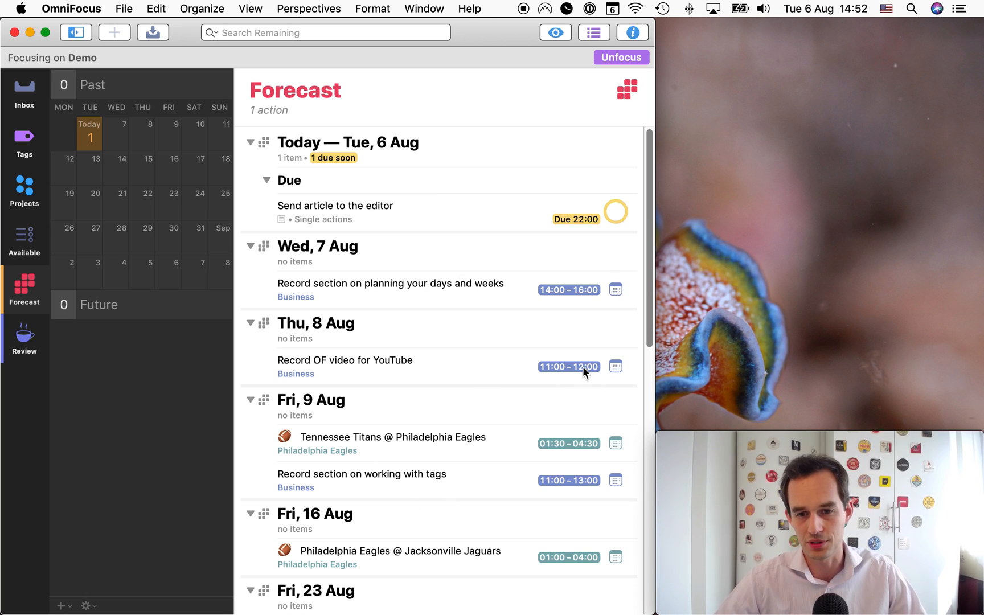
{"action": "mouse_move", "coordinate": [480, 187]}
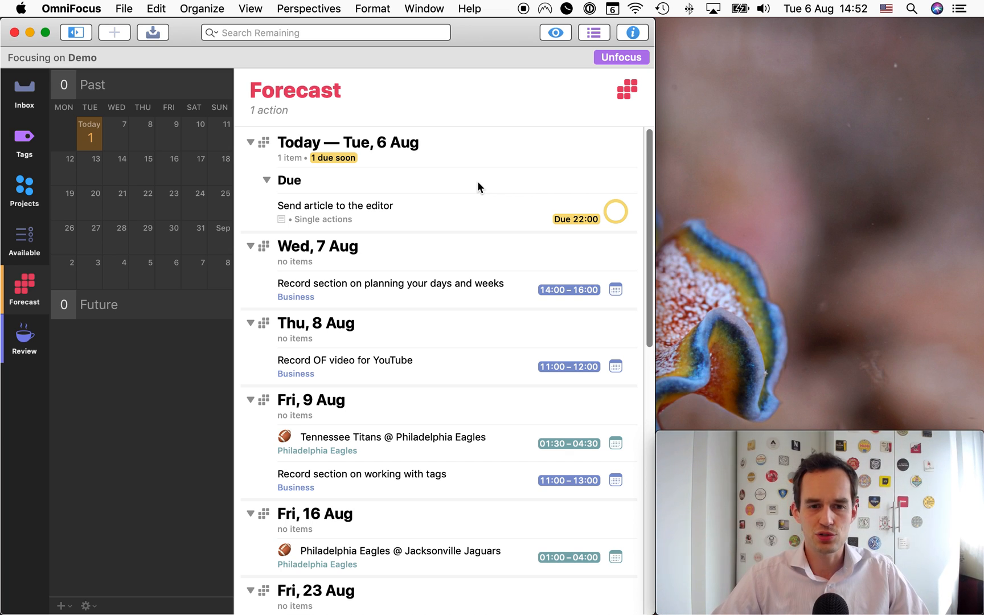
{"action": "mouse_move", "coordinate": [465, 192]}
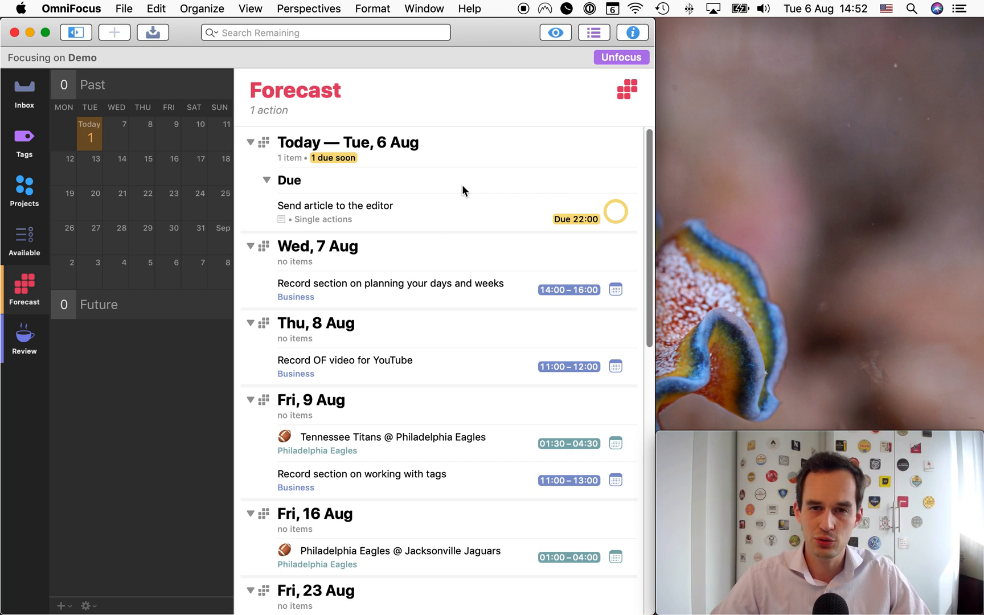
{"action": "mouse_move", "coordinate": [377, 212]}
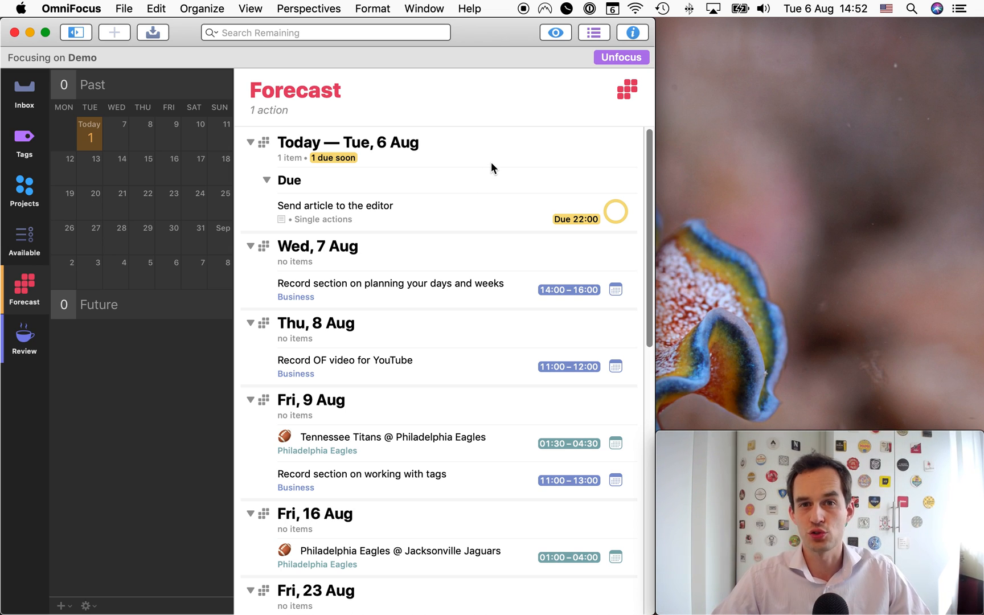
{"action": "left_click", "coordinate": [24, 189]}
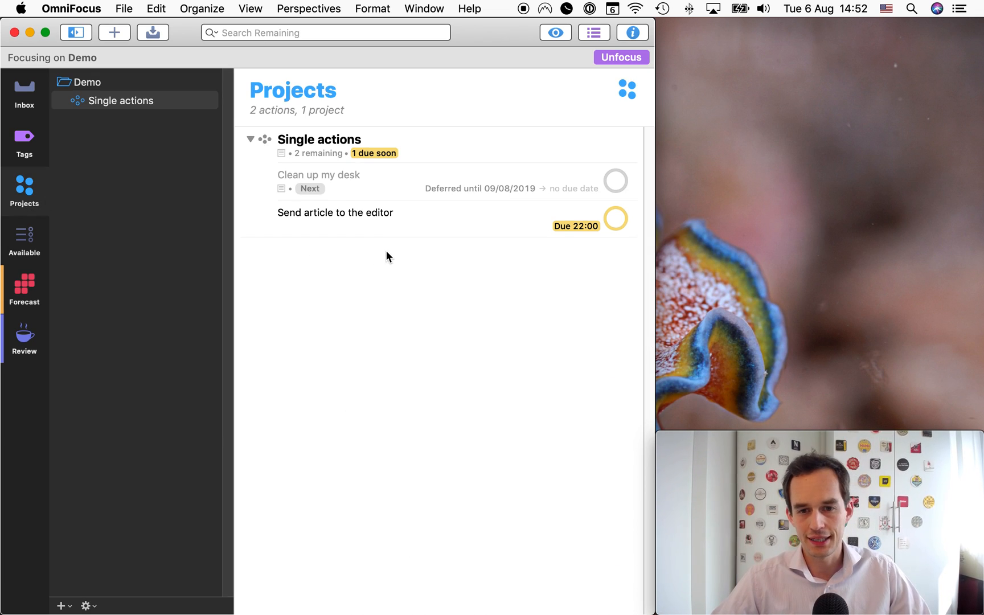
- Create 'Practice speech' due 20/08/2019 tagged Next and see it in Forecast's Tagged: Next group
{"action": "left_click", "coordinate": [335, 212]}
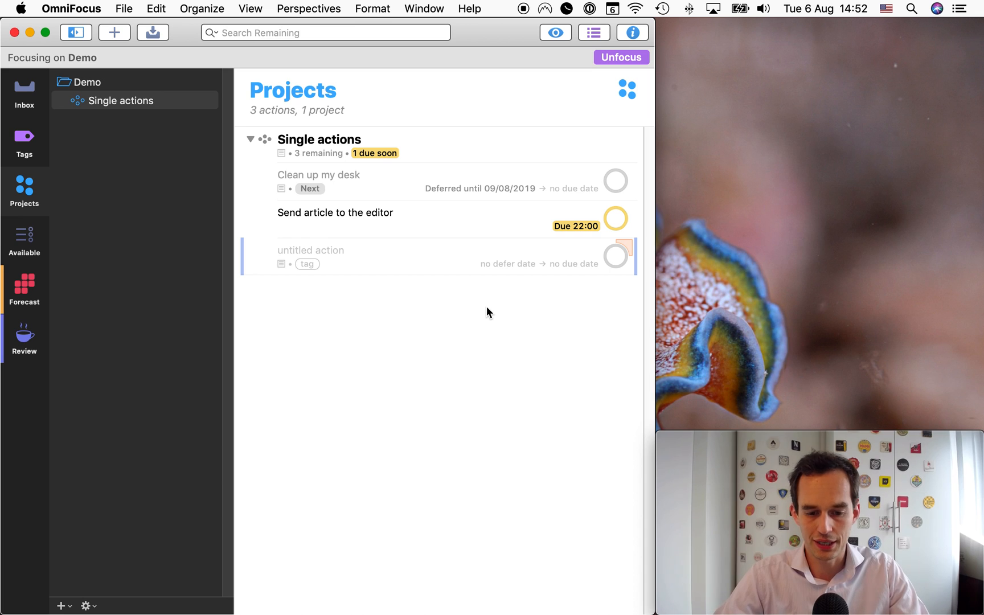
{"action": "type", "text": "Practice"}
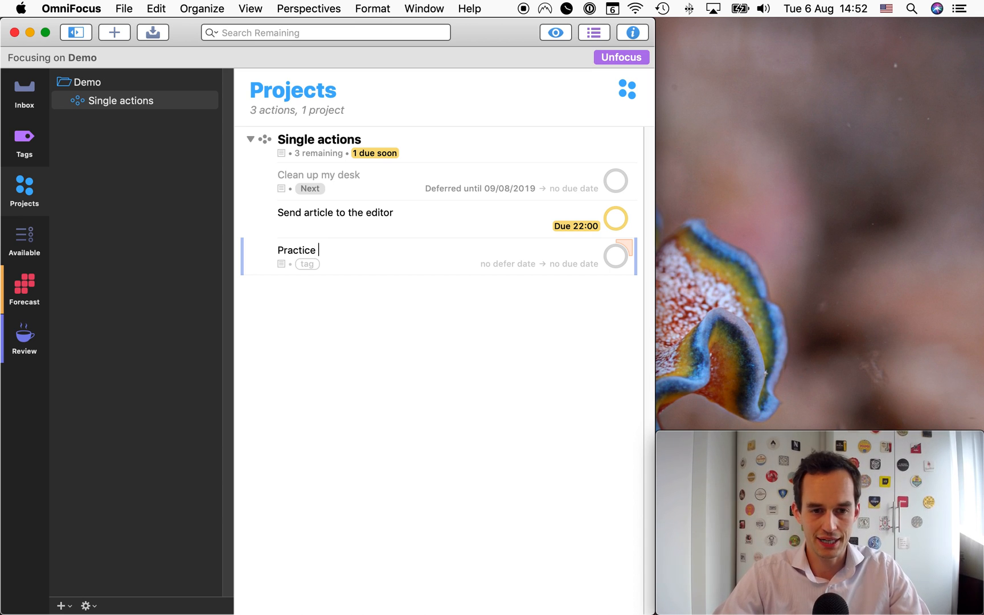
{"action": "type", "text": "speech"}
{"action": "left_click", "coordinate": [561, 263]}
{"action": "type", "text": "20/08/2019"}
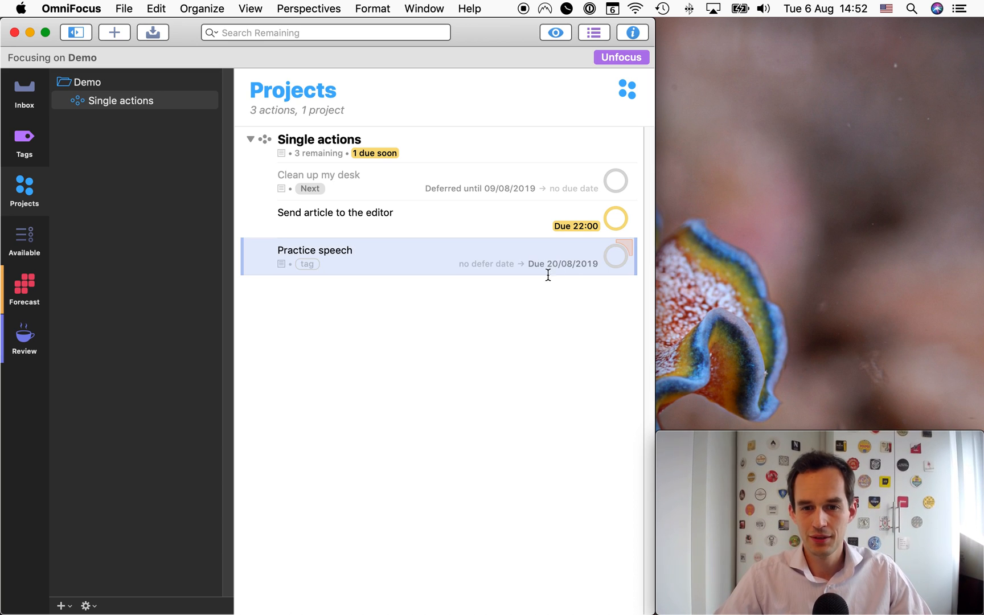
{"action": "mouse_move", "coordinate": [474, 258]}
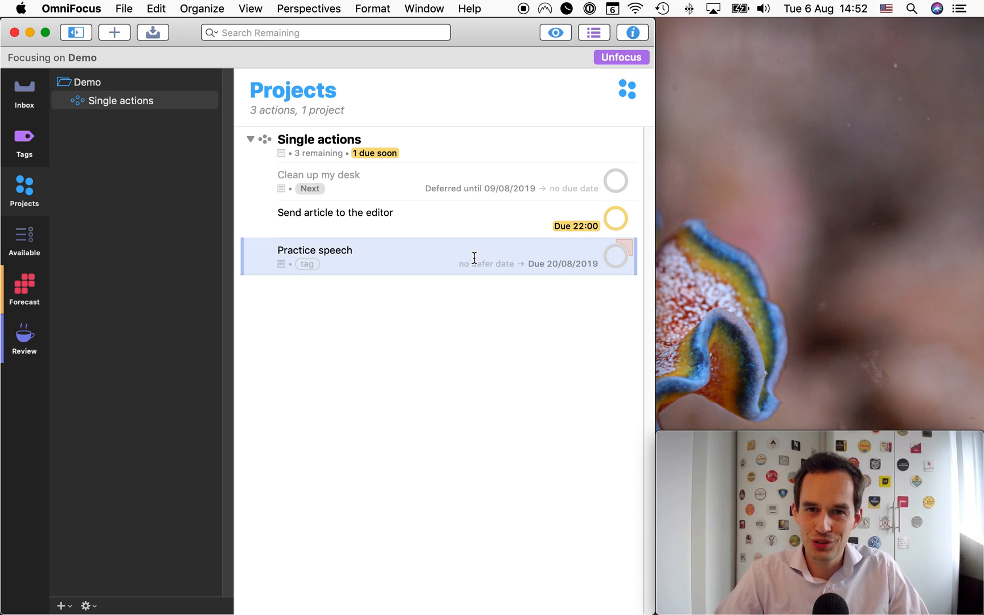
{"action": "left_click", "coordinate": [307, 264]}
{"action": "type", "text": "Next"}
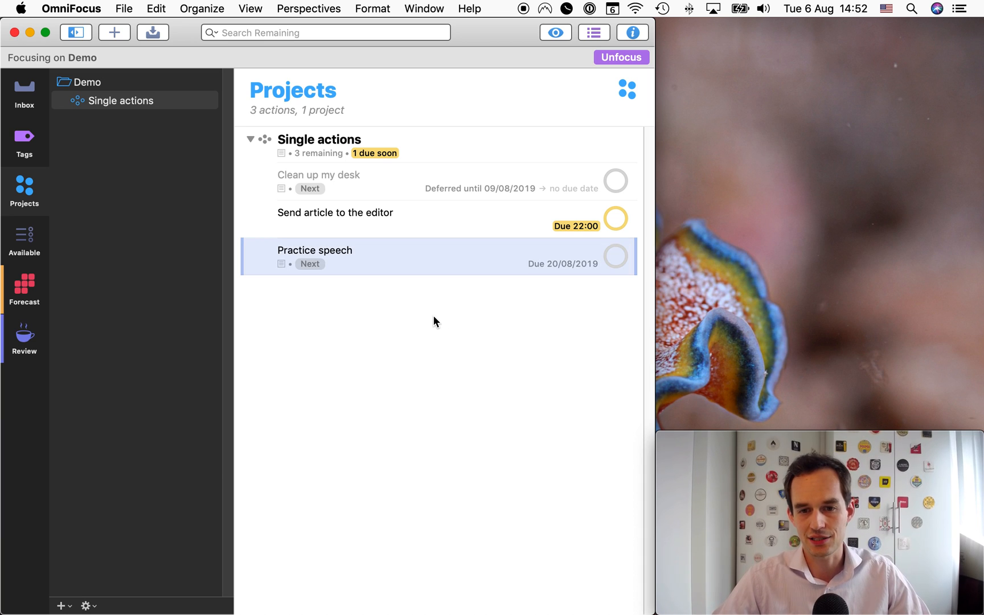
{"action": "mouse_move", "coordinate": [607, 266]}
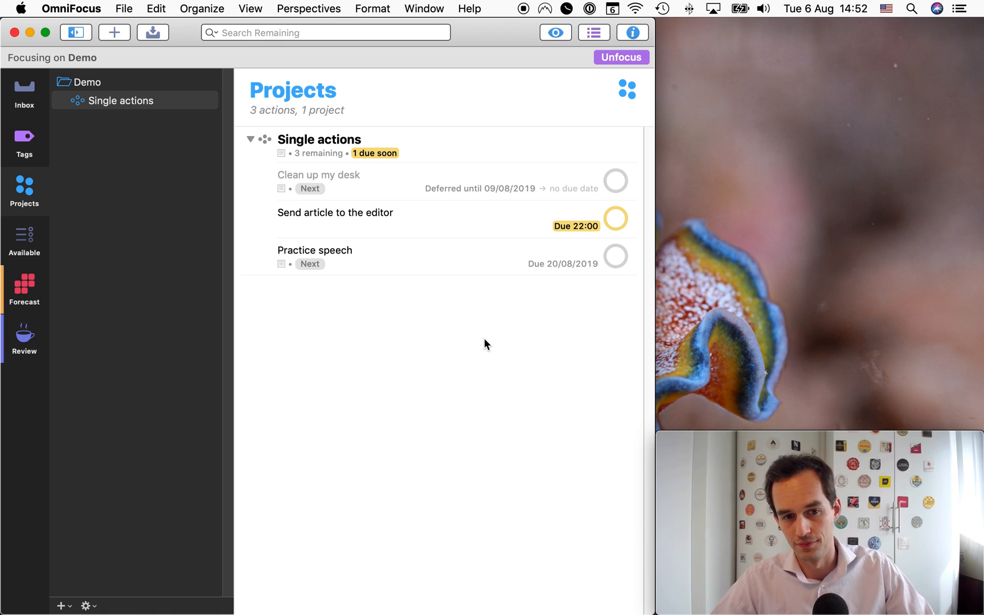
{"action": "left_click", "coordinate": [315, 250]}
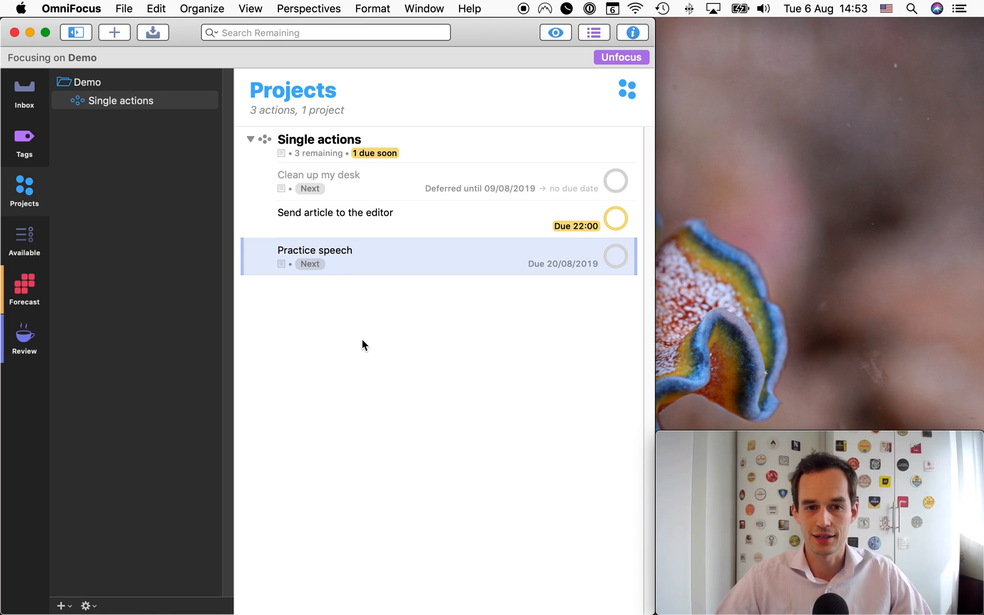
{"action": "left_click", "coordinate": [24, 289]}
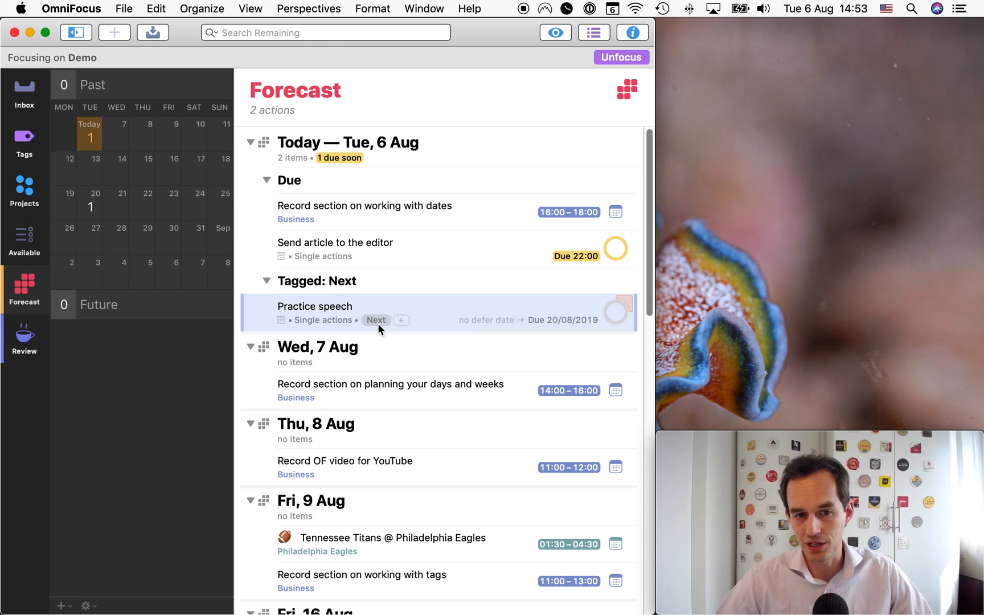
{"action": "mouse_move", "coordinate": [339, 228]}
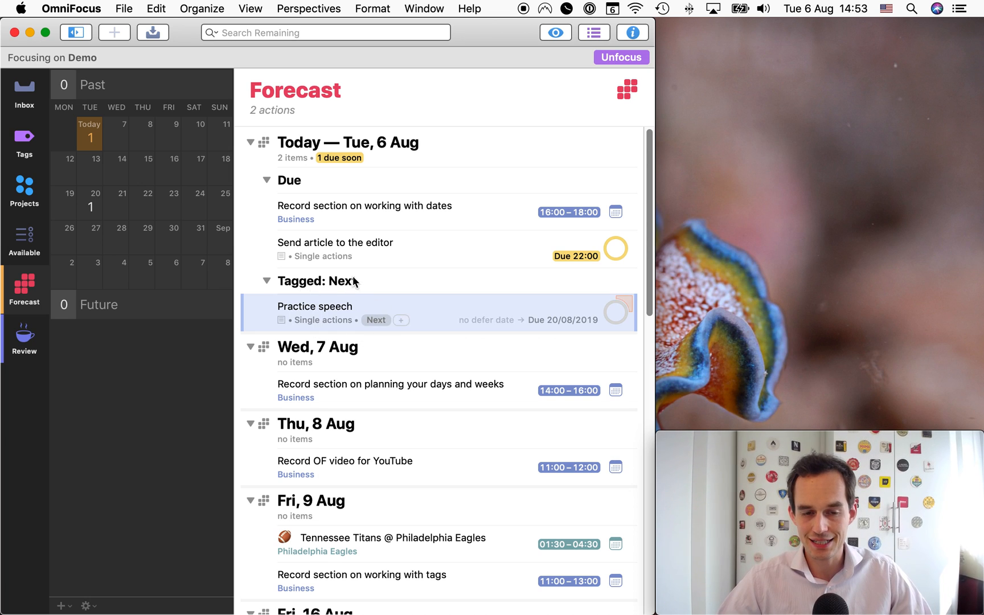
{"action": "mouse_move", "coordinate": [534, 310]}
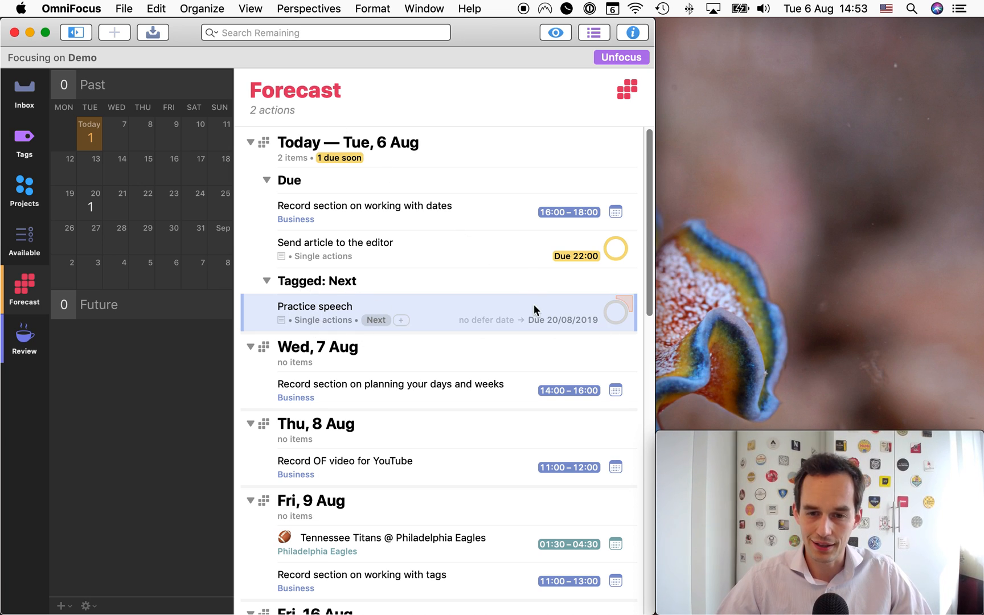
{"action": "scroll", "scroll_direction": "down", "scroll_amount": 3}
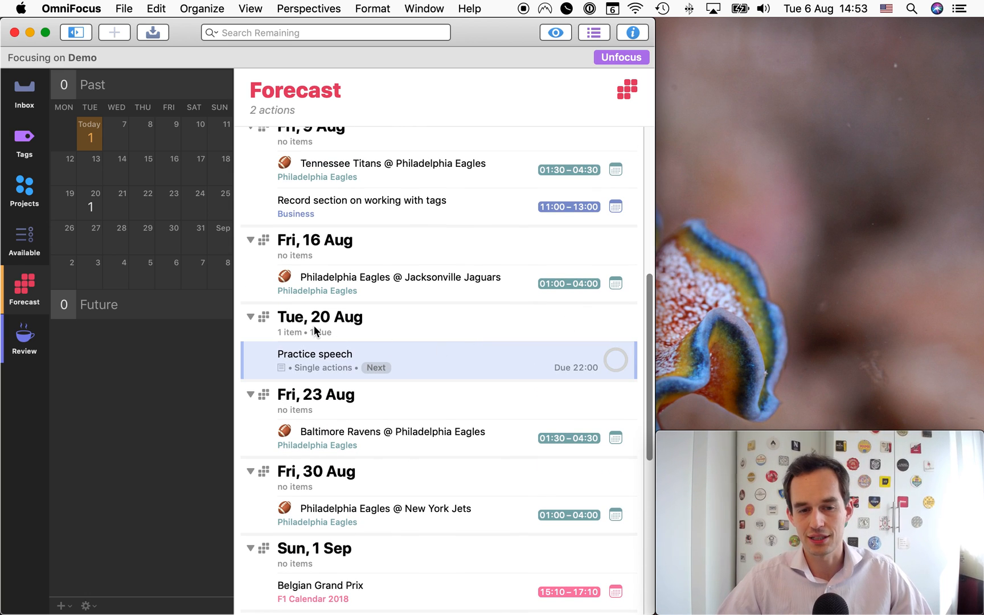
{"action": "mouse_move", "coordinate": [617, 359]}
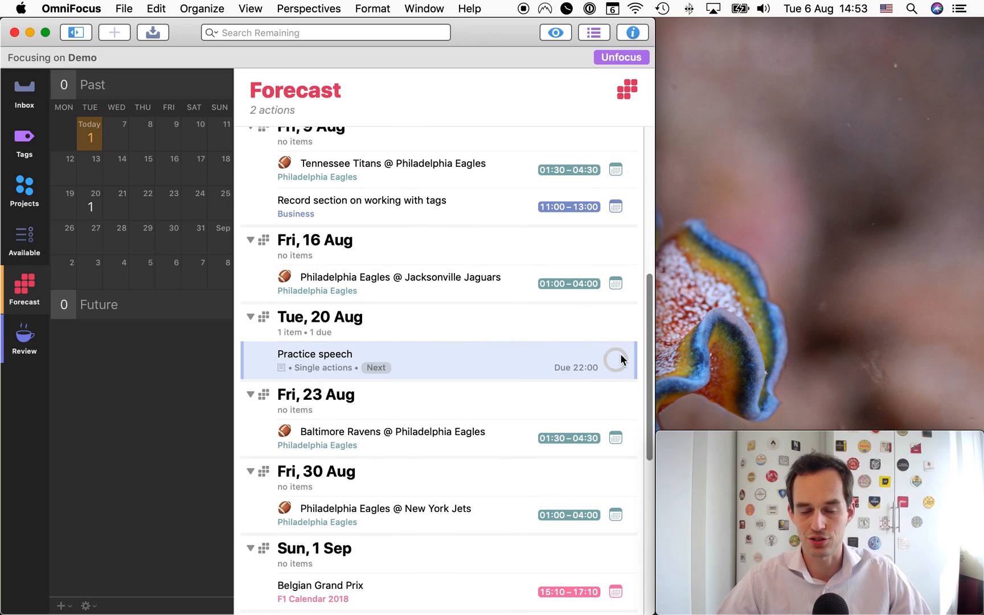
{"action": "scroll", "scroll_direction": "up", "scroll_amount": 3}
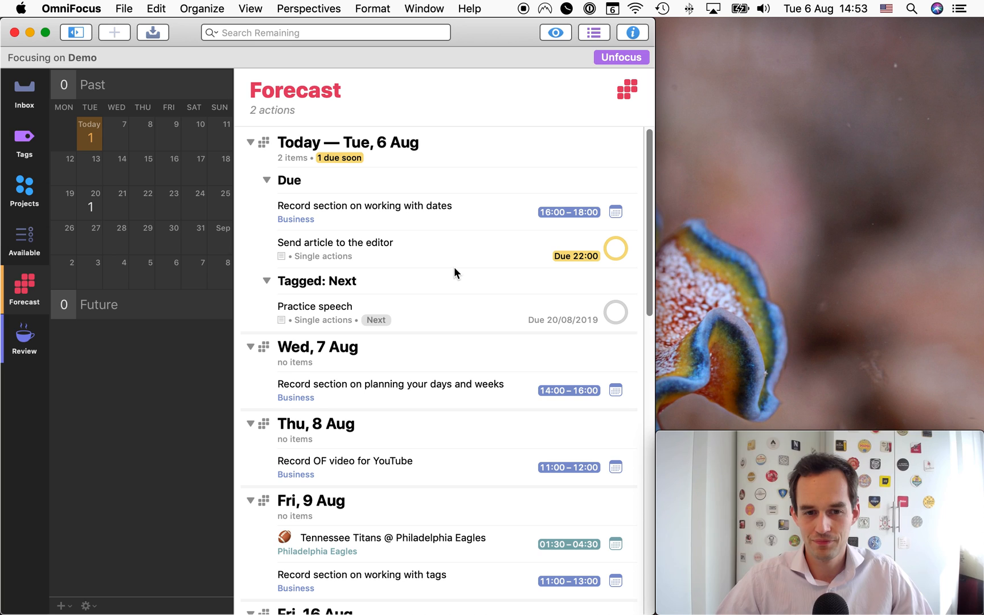